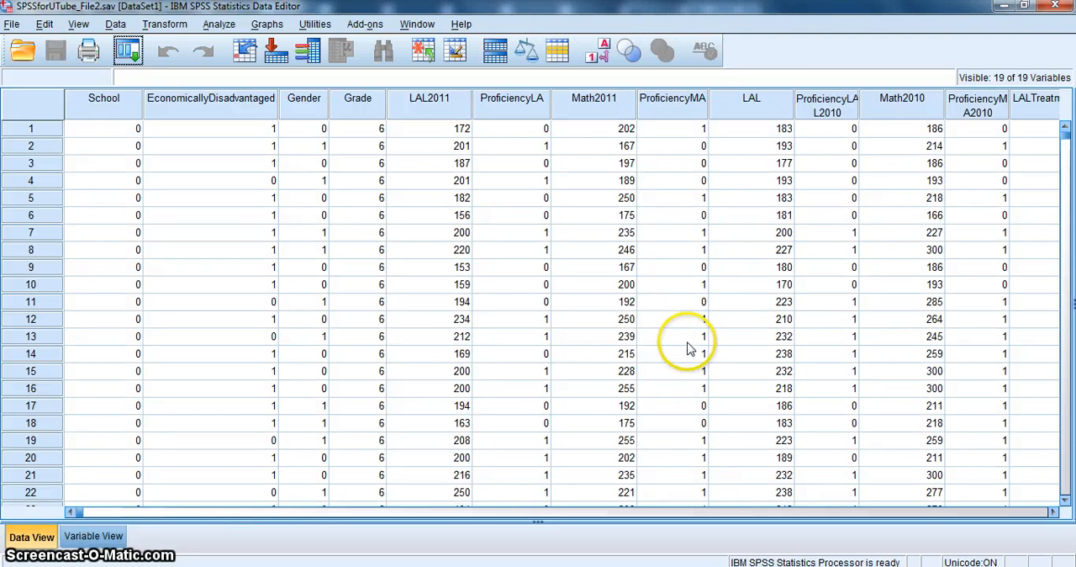
pyautogui.moveTo(554, 404)
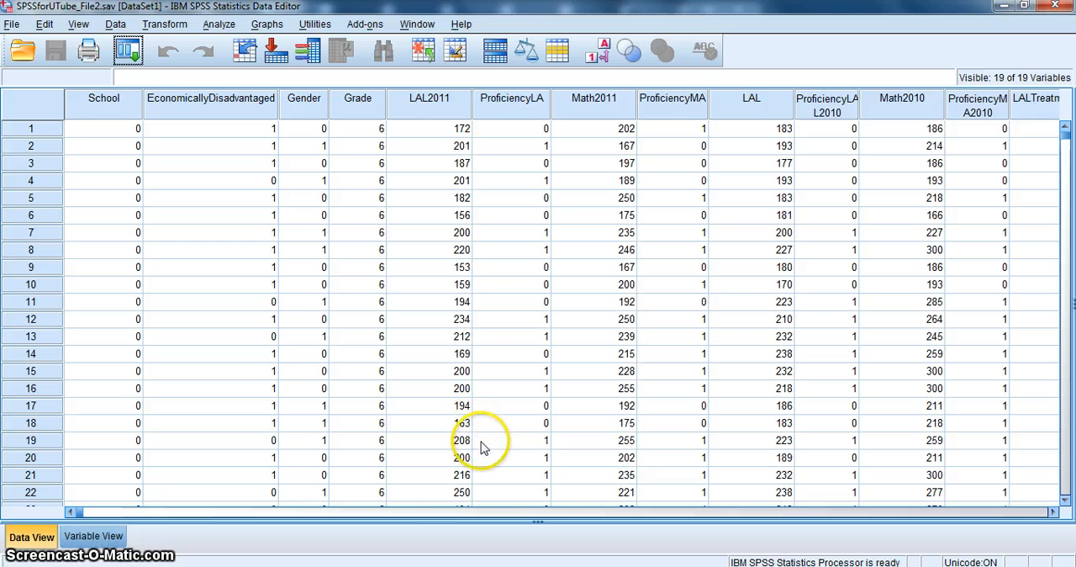
pyautogui.moveTo(244, 361)
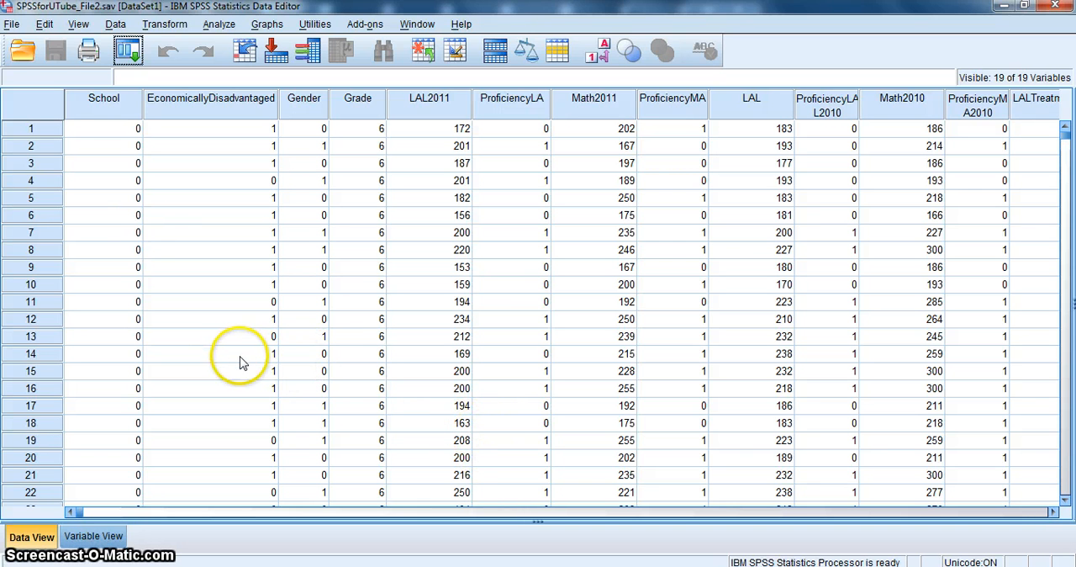
pyautogui.moveTo(67, 13)
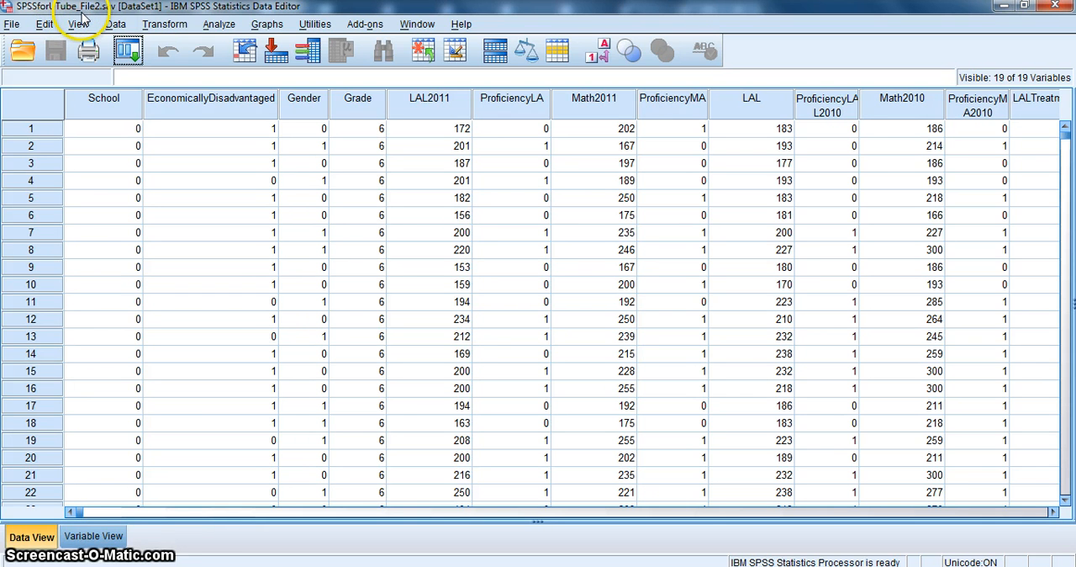
pyautogui.moveTo(59, 15)
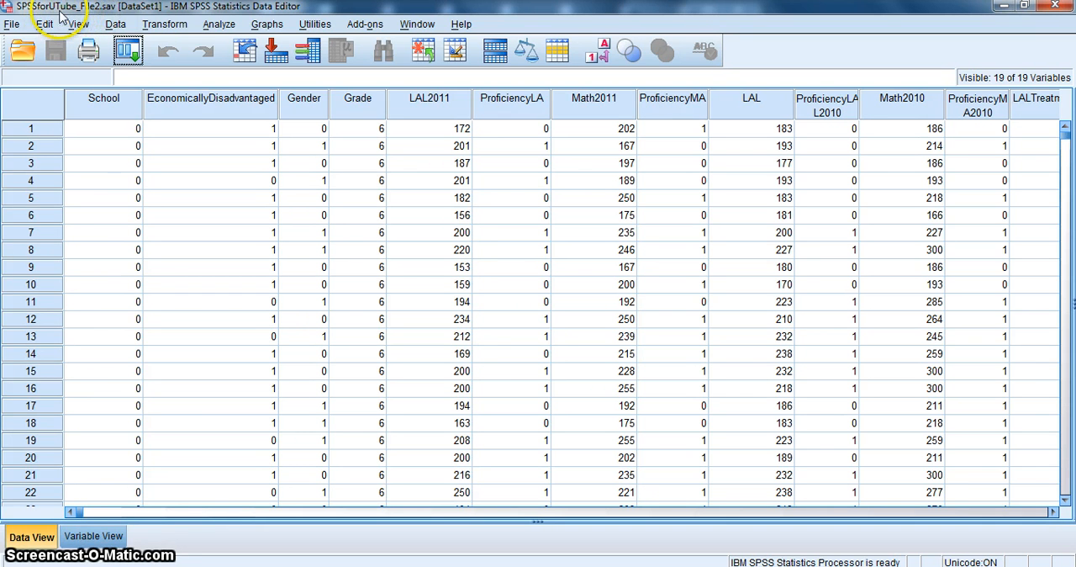
pyautogui.moveTo(80, 16)
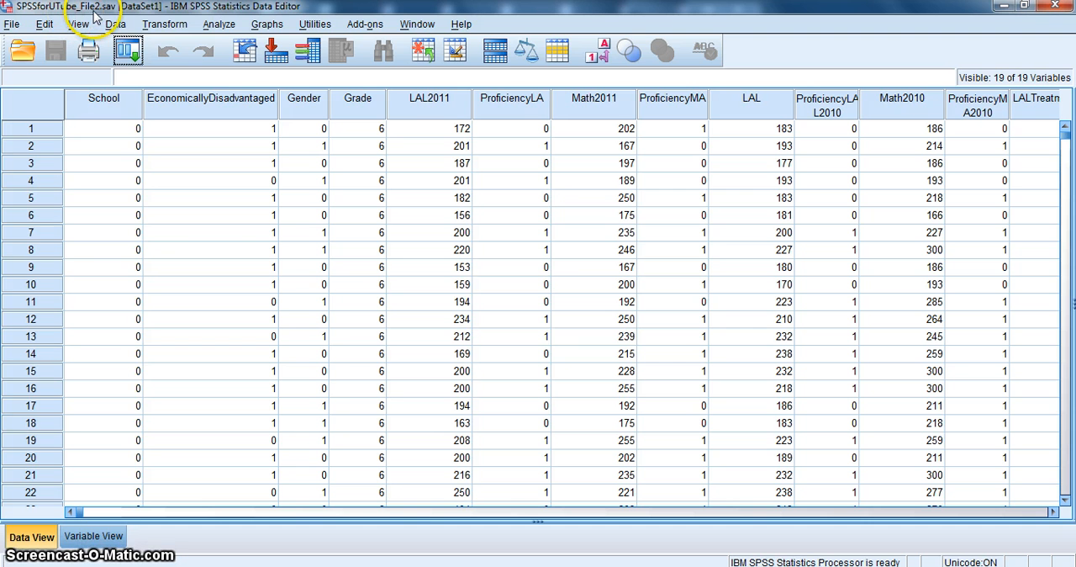
pyautogui.moveTo(325, 301)
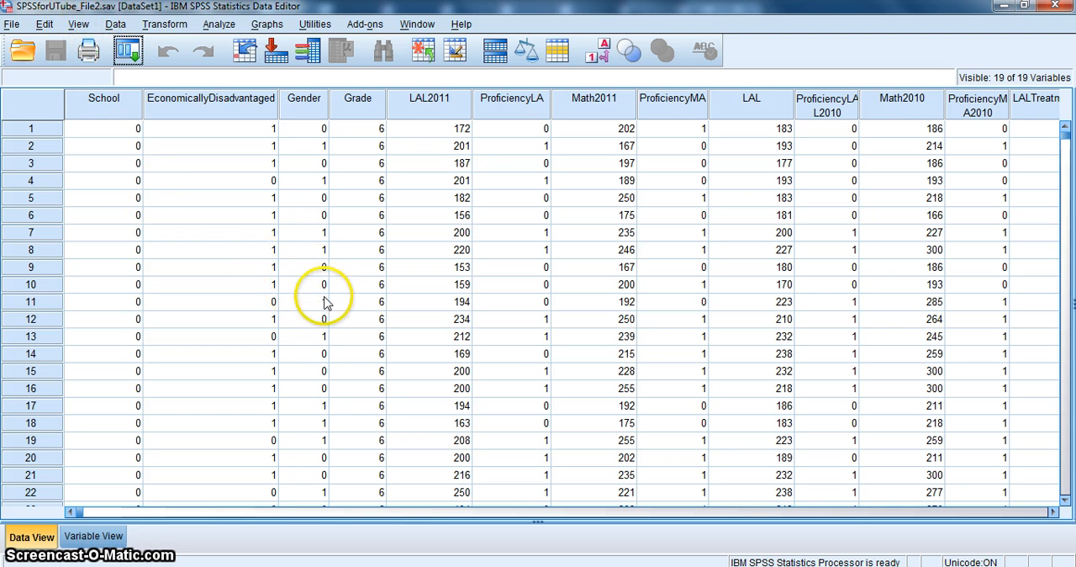
pyautogui.moveTo(572, 227)
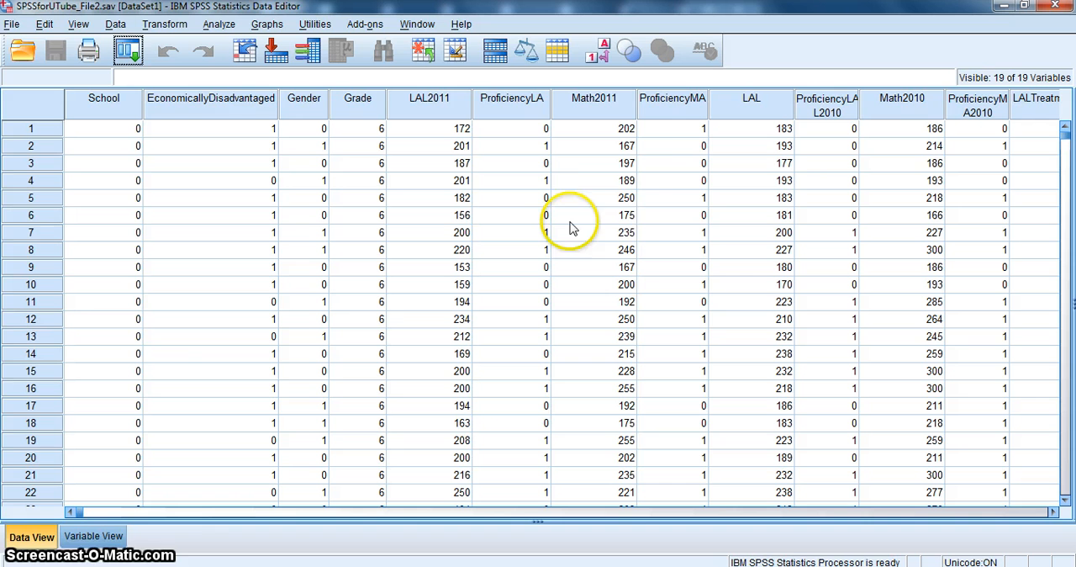
pyautogui.moveTo(673, 113)
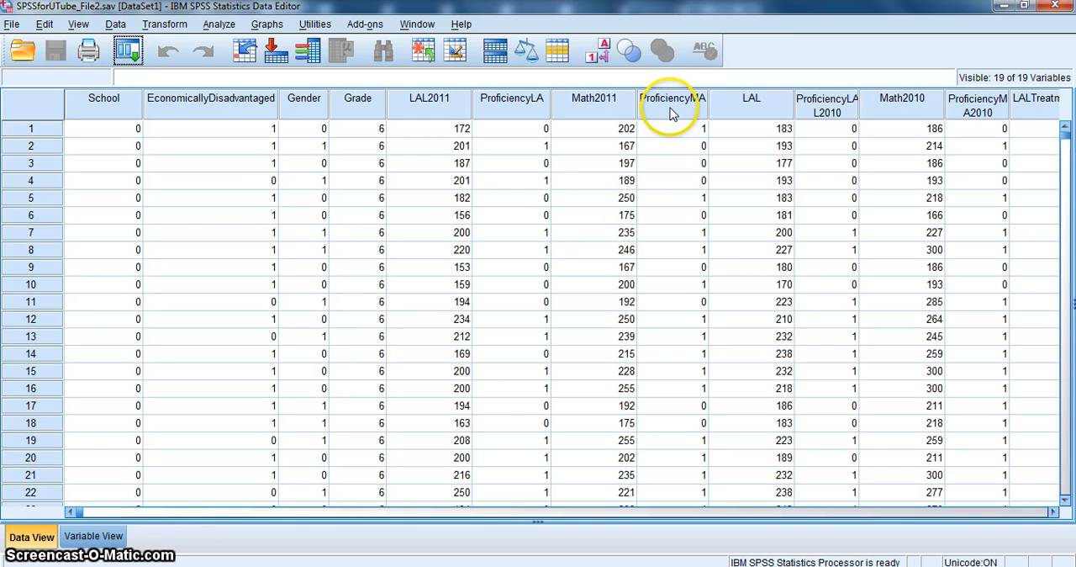
pyautogui.moveTo(671, 110)
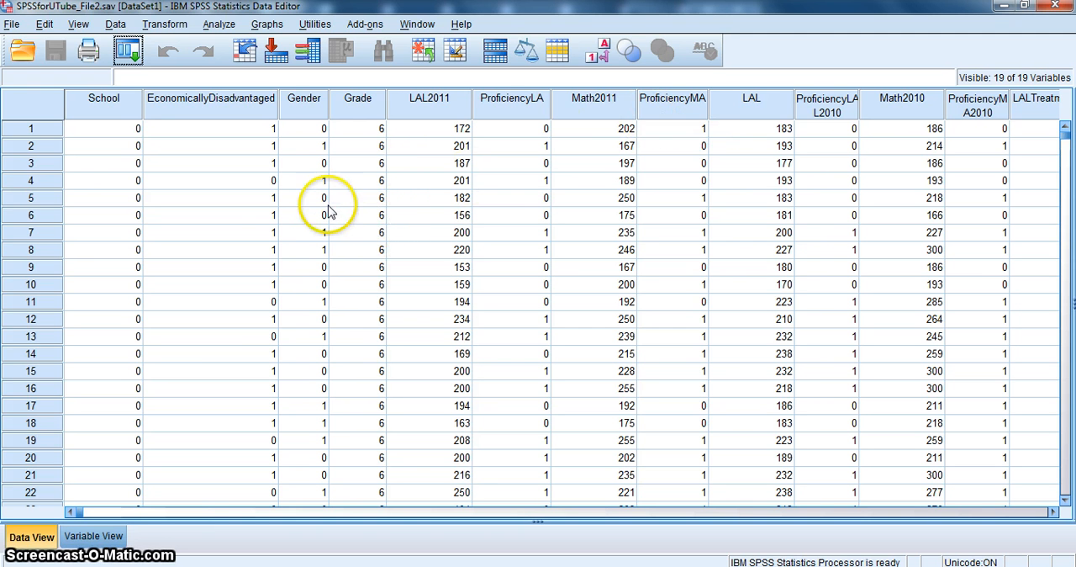
pyautogui.moveTo(210, 36)
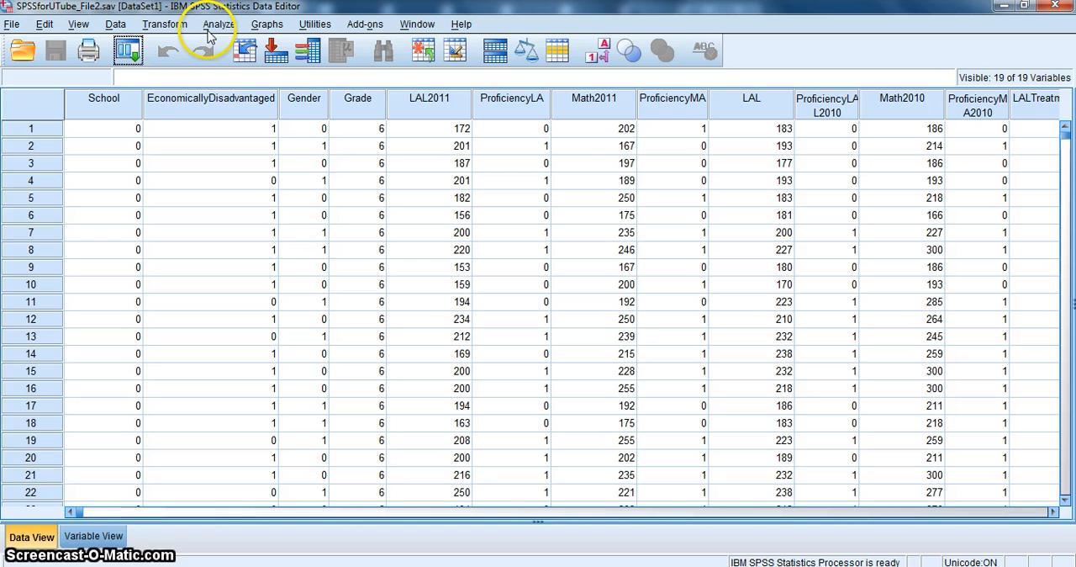
# Open the Analyze menu to list the regression procedures
pyautogui.click(219, 24)
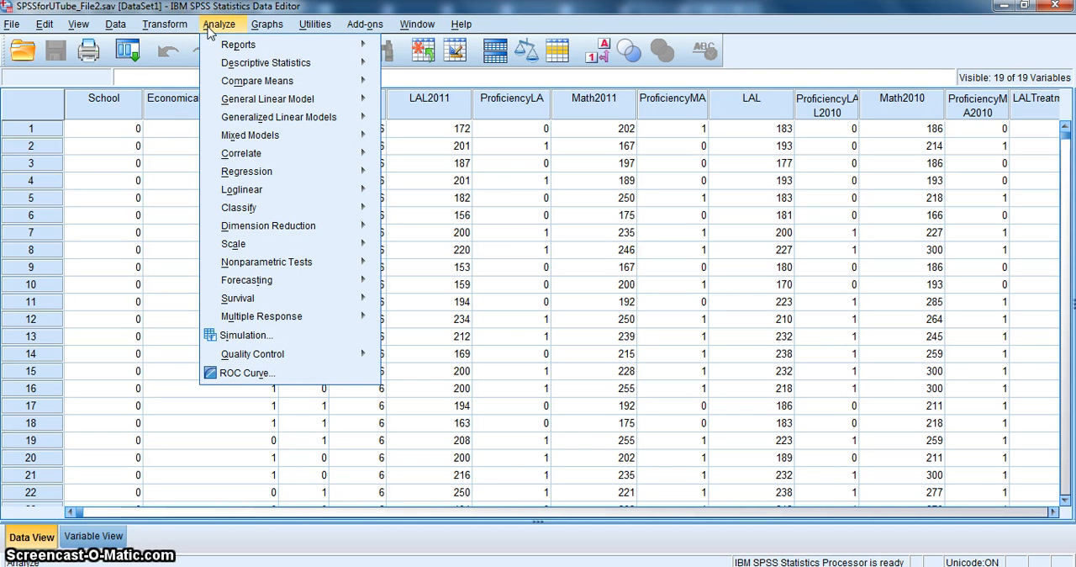
pyautogui.moveTo(279, 117)
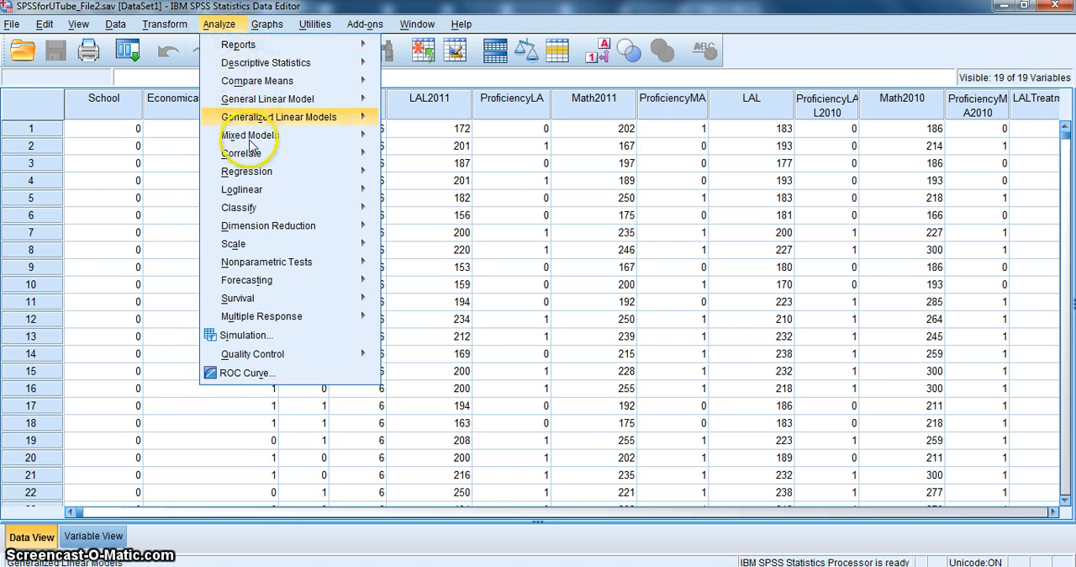
pyautogui.moveTo(246, 171)
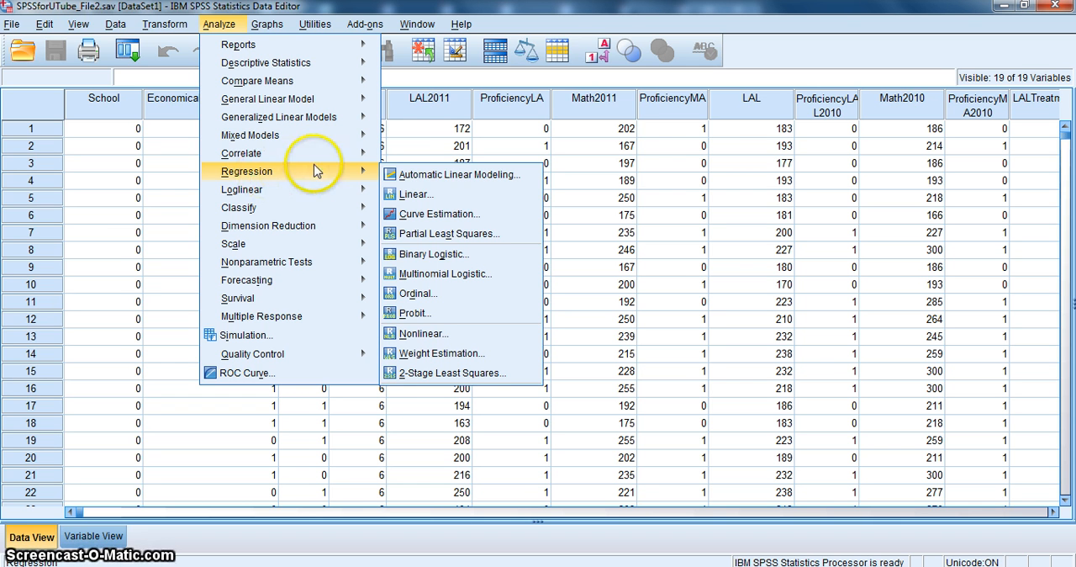
pyautogui.moveTo(412, 254)
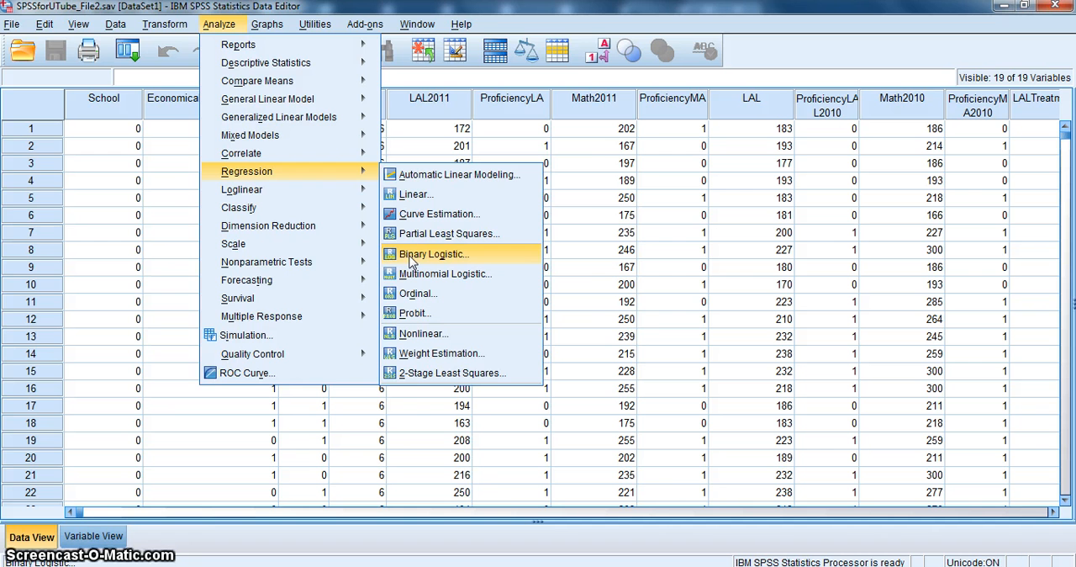
# Start Binary Logistic regression and set Math Prof. 2011 as the dependent variable
pyautogui.click(433, 254)
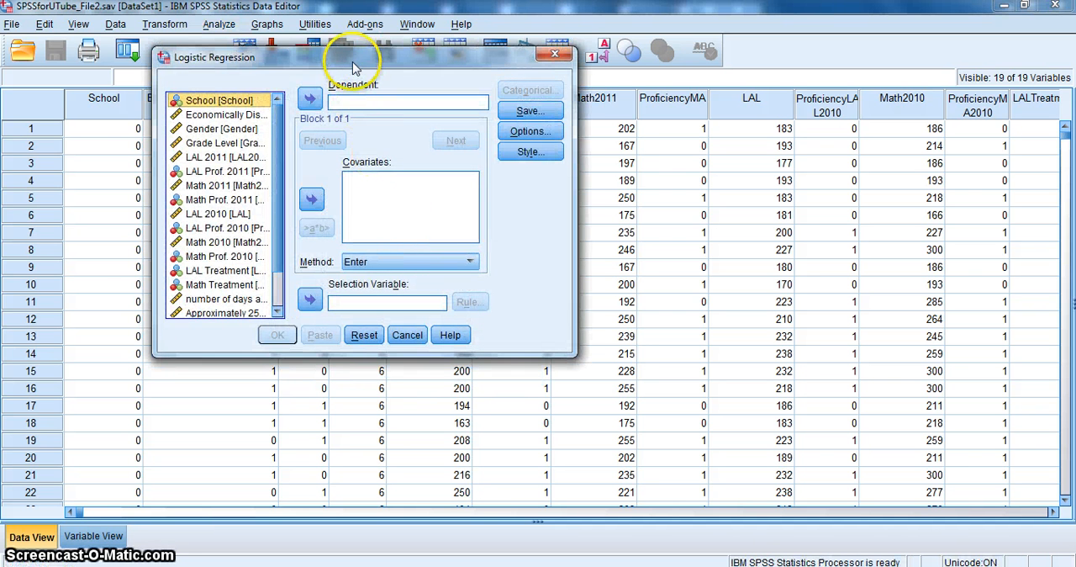
pyautogui.moveTo(353, 57); pyautogui.dragTo(421, 67)
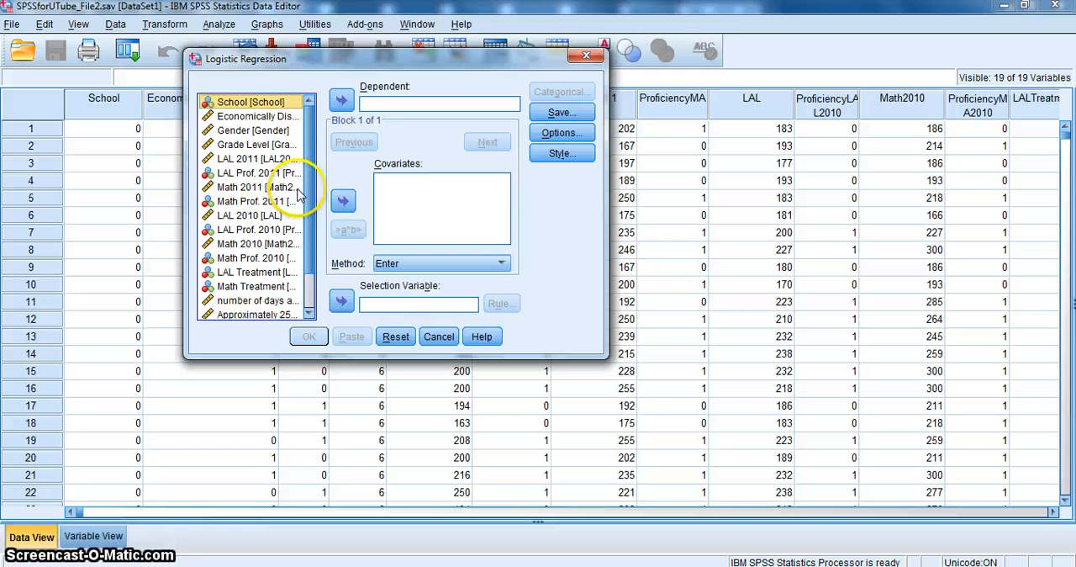
pyautogui.click(256, 200)
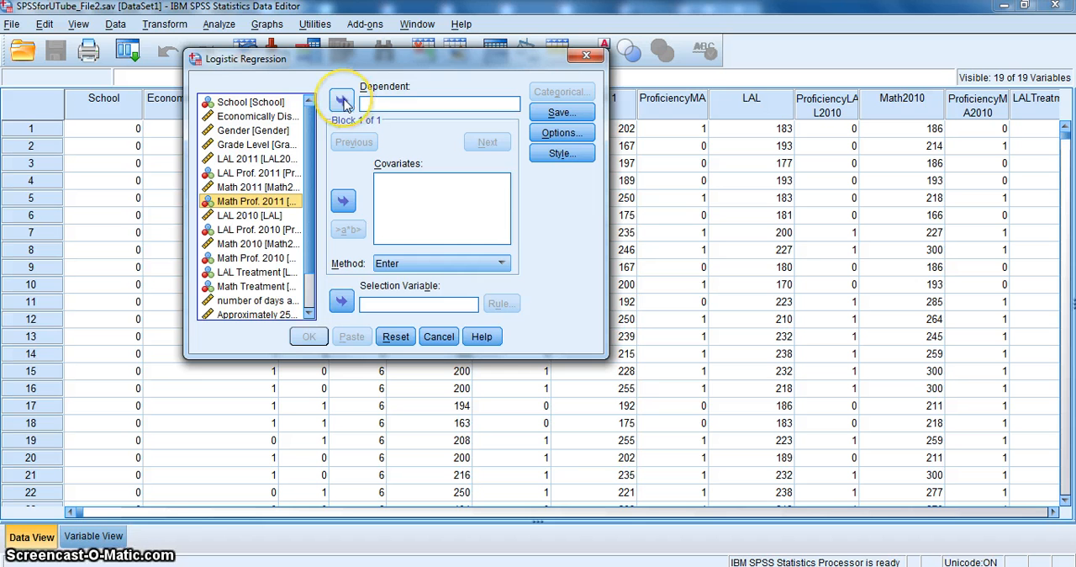
pyautogui.click(342, 99)
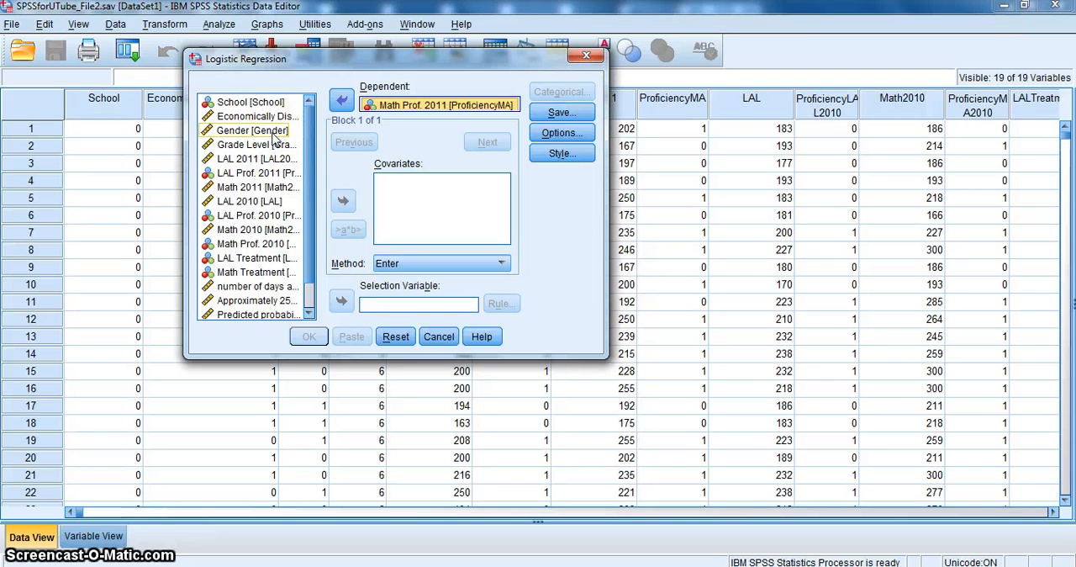
# Add EconomicallyDisadvantaged and Gender as covariates
pyautogui.click(251, 116)
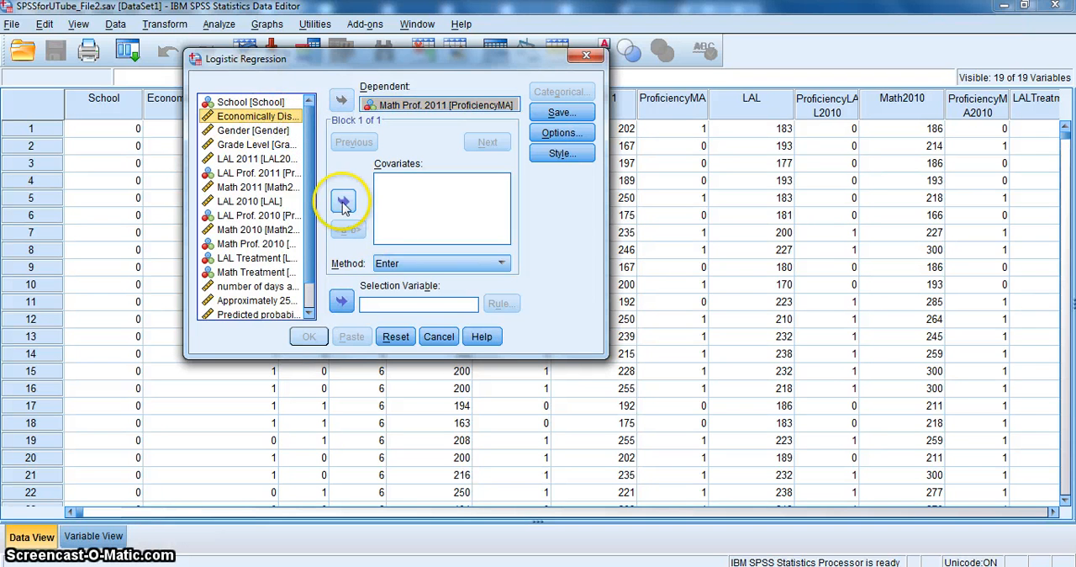
pyautogui.click(342, 202)
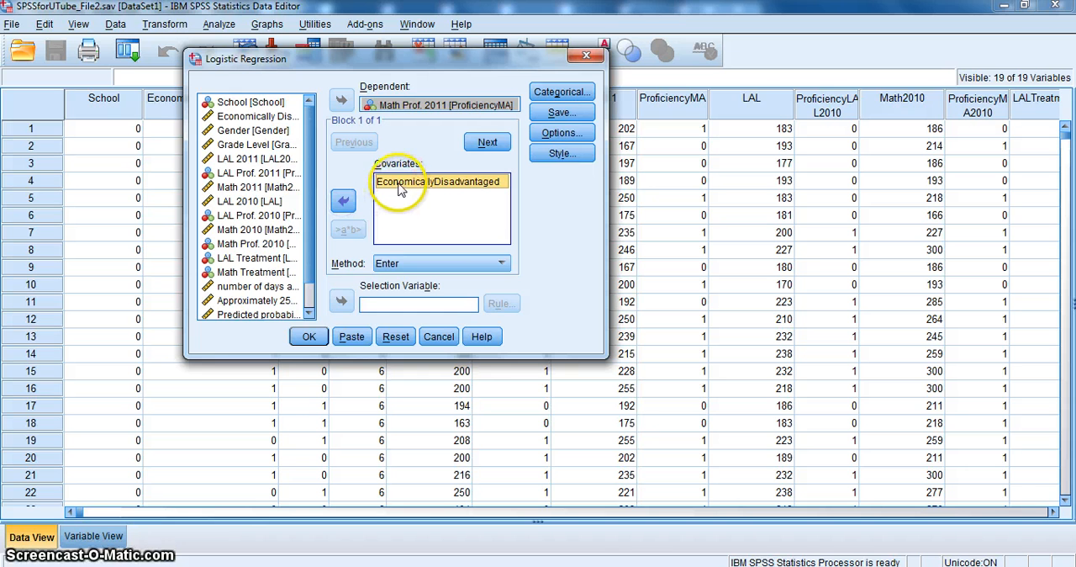
pyautogui.click(251, 131)
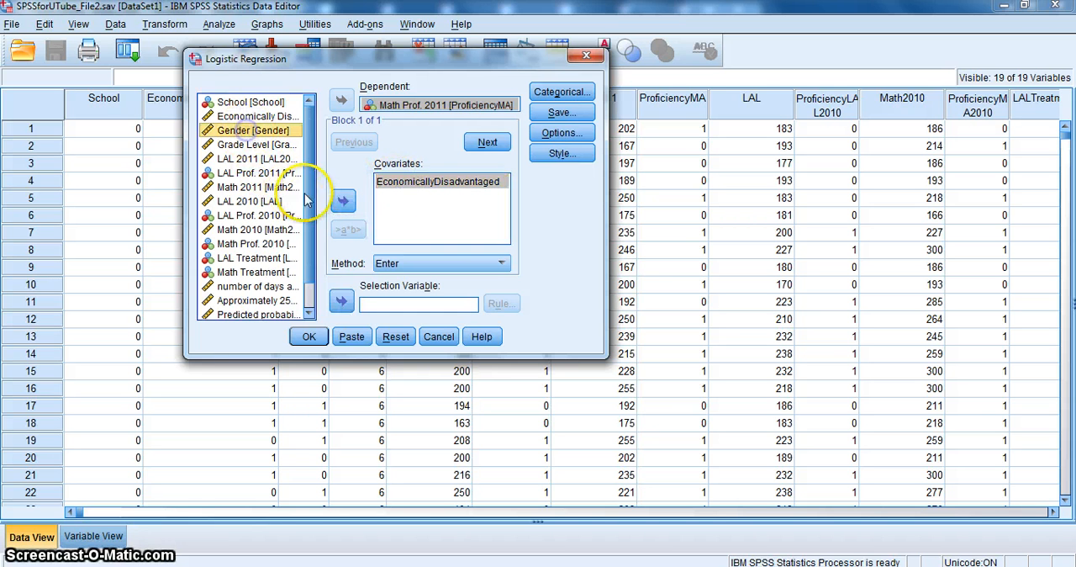
pyautogui.click(343, 201)
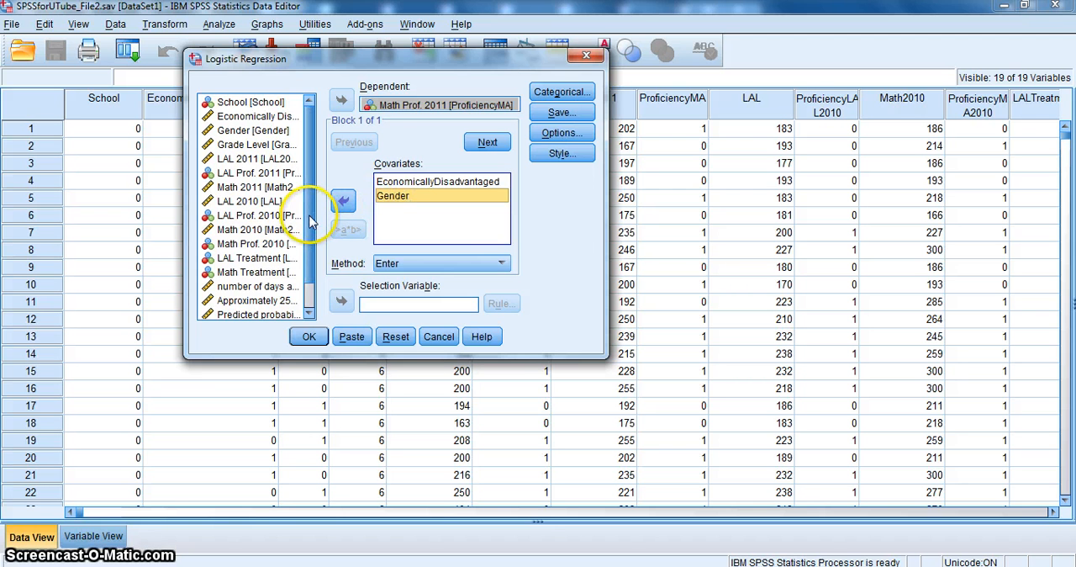
# Add Math 2010 as the third covariate
pyautogui.scroll(-3)
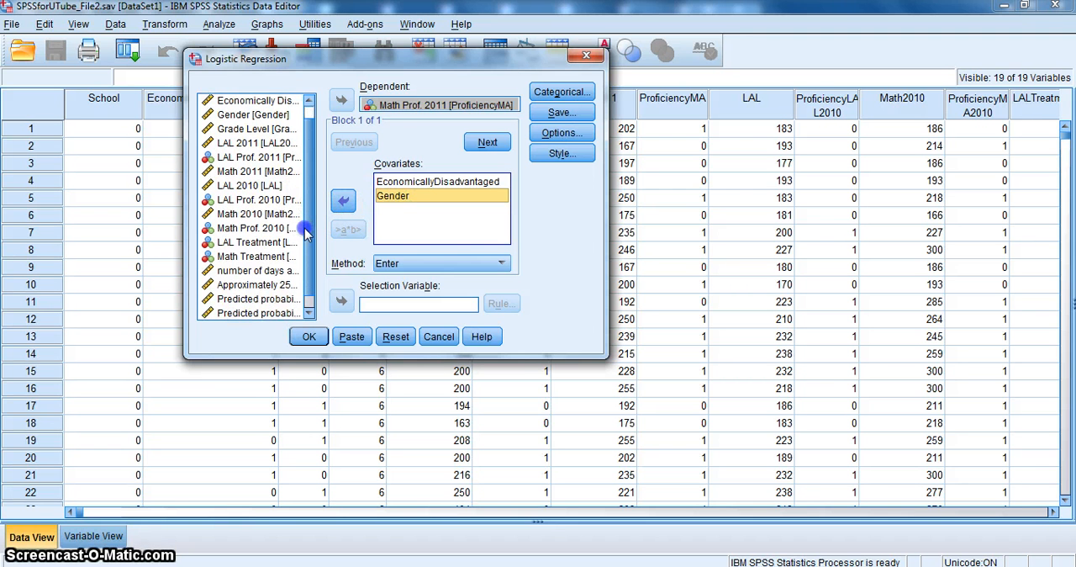
pyautogui.click(252, 213)
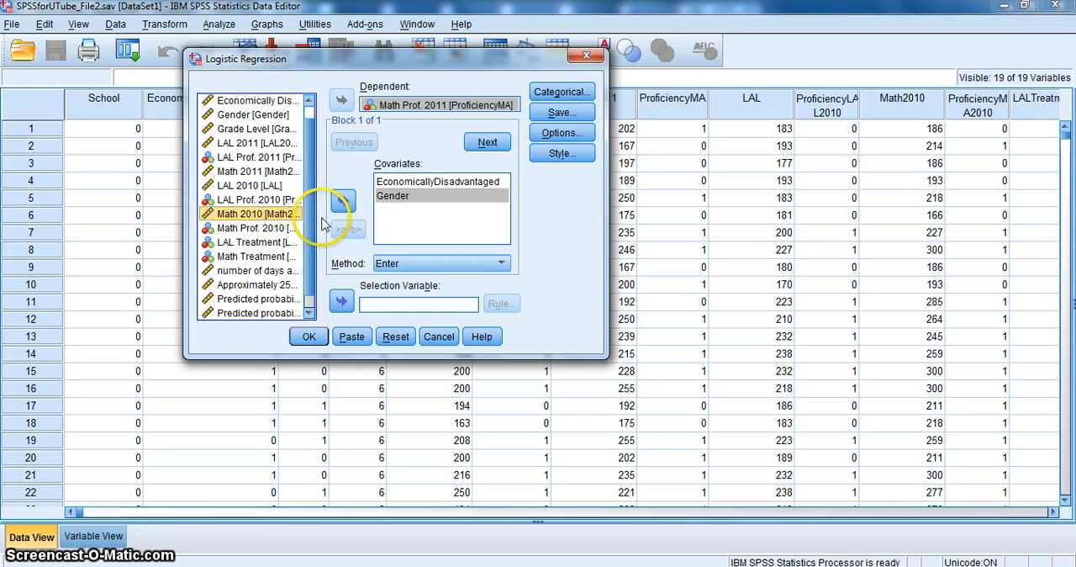
pyautogui.click(342, 201)
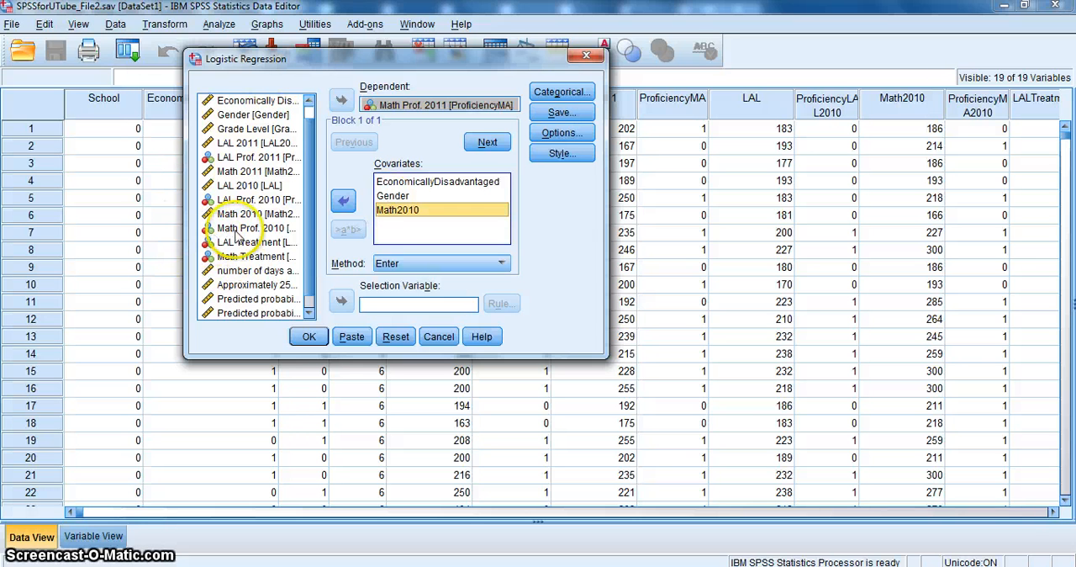
pyautogui.click(257, 228)
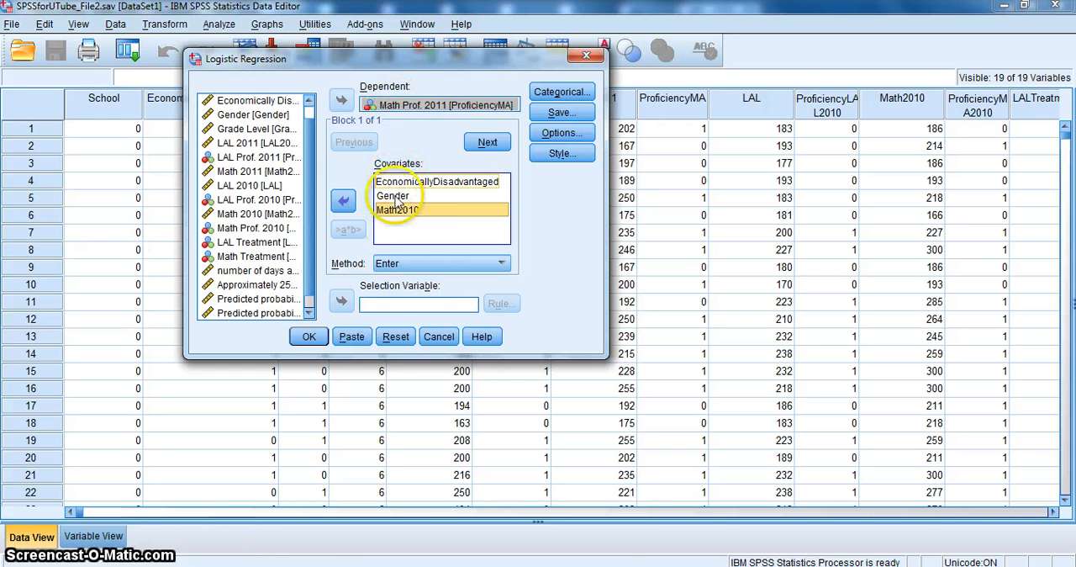
pyautogui.click(396, 209)
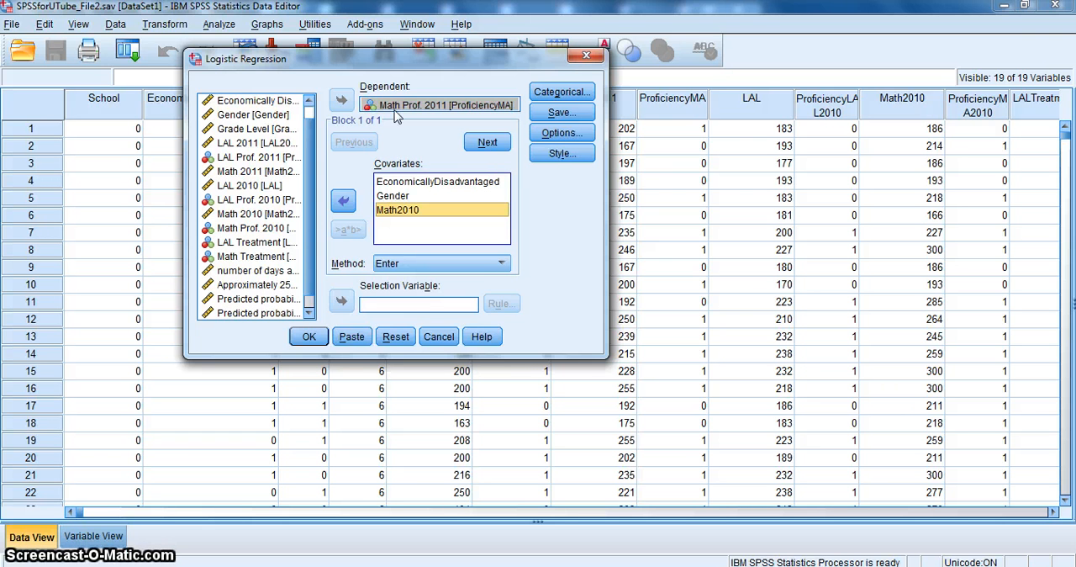
pyautogui.moveTo(437, 143)
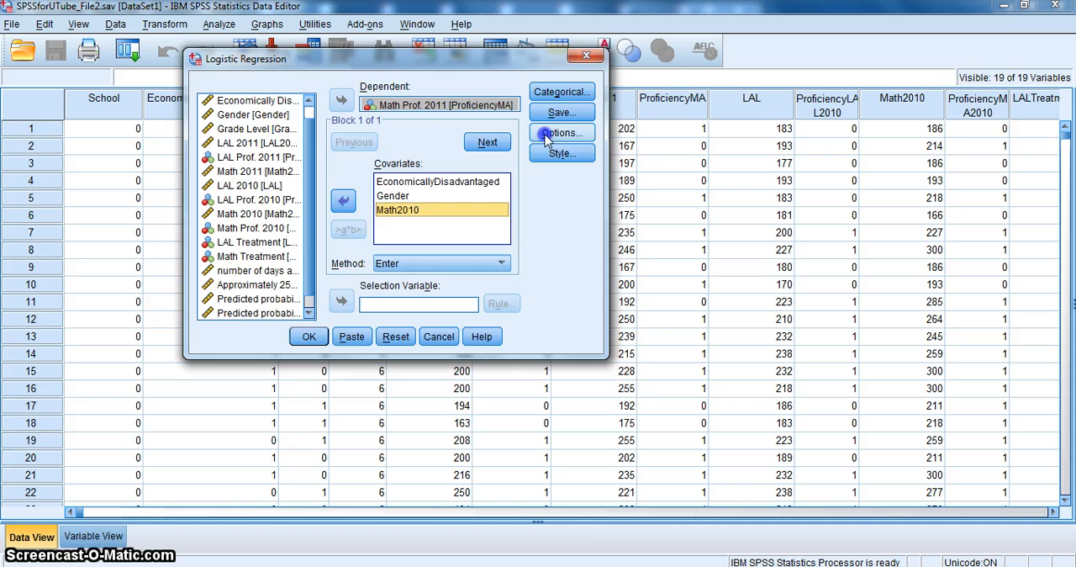
# Request 95% confidence intervals for exp(B) in the logistic regression options
pyautogui.click(561, 133)
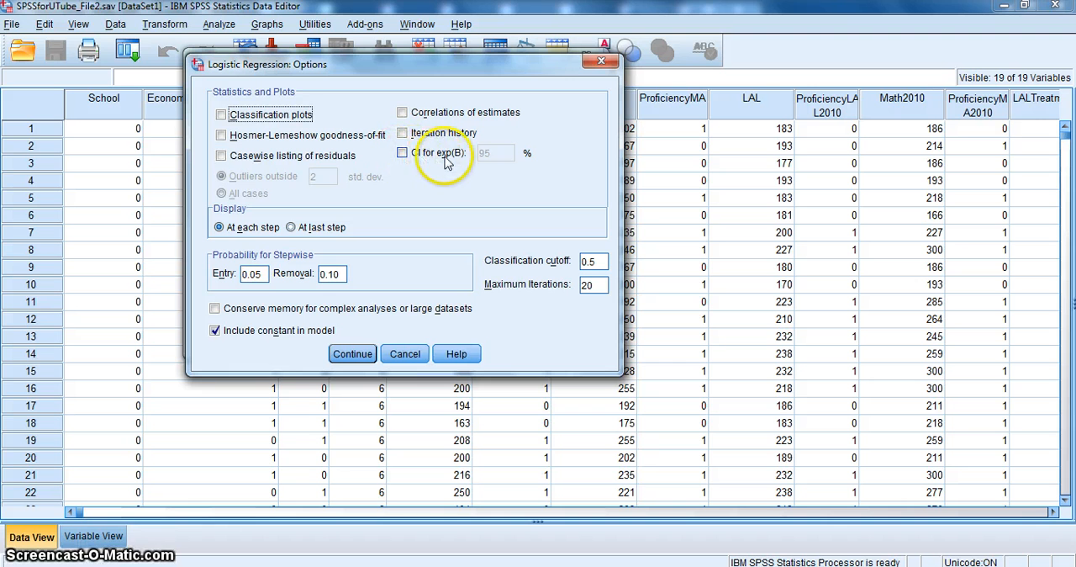
pyautogui.click(402, 152)
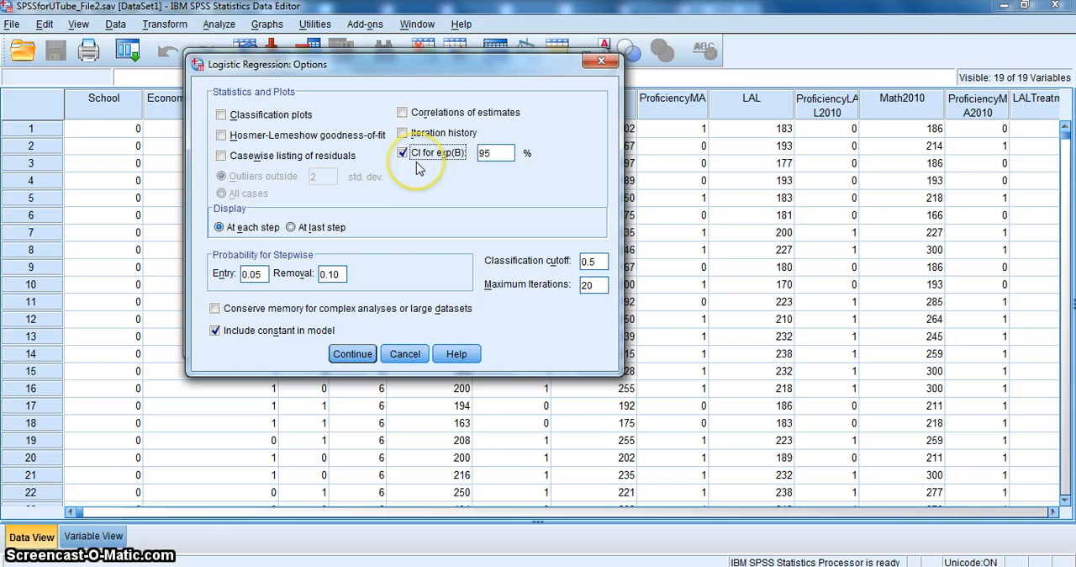
pyautogui.click(353, 353)
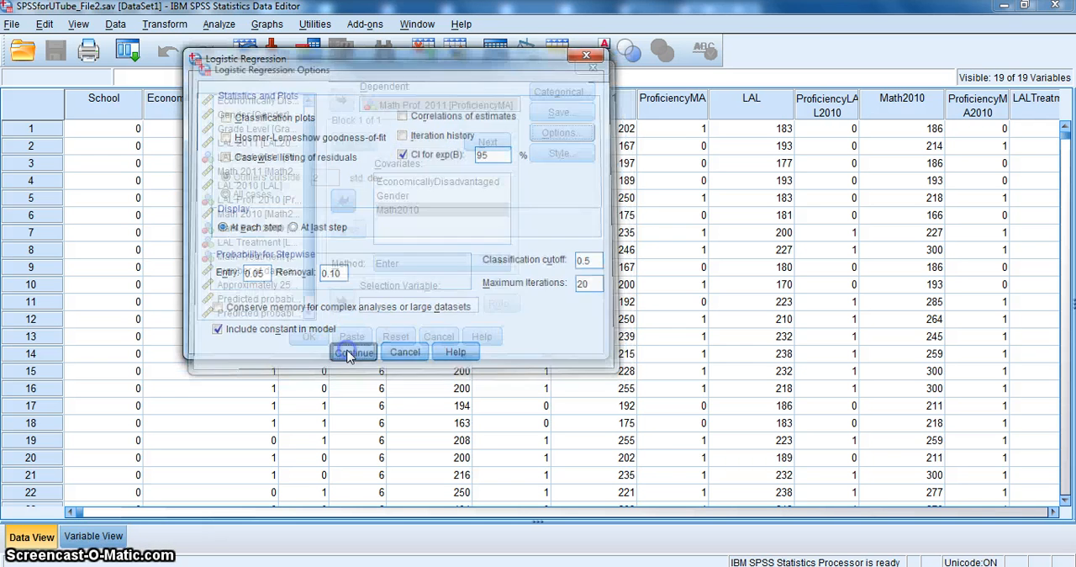
pyautogui.click(353, 351)
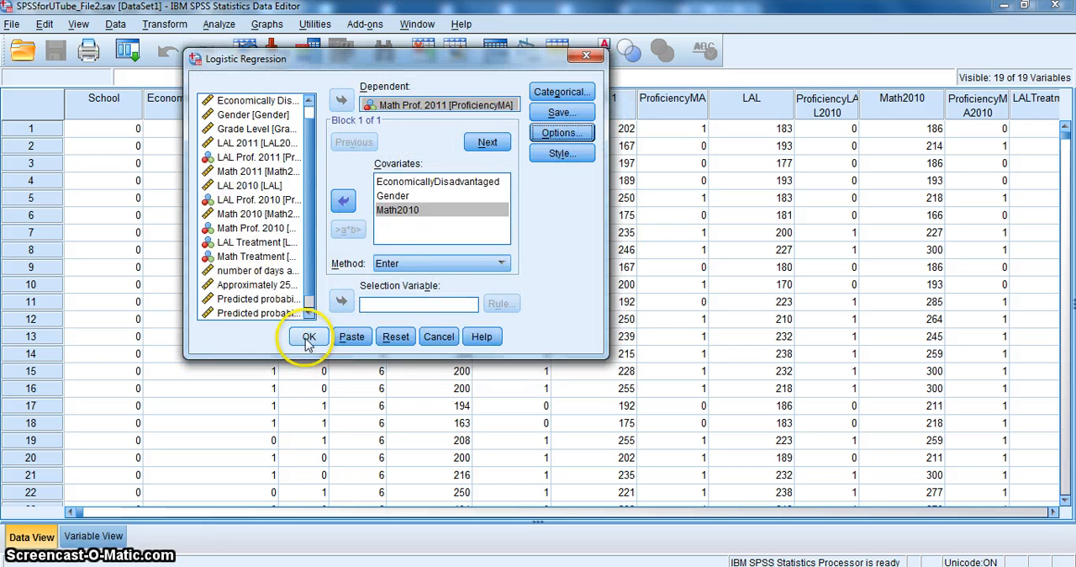
# Run the logistic regression and scroll to the Block 0: Beginning Block tables
pyautogui.click(309, 336)
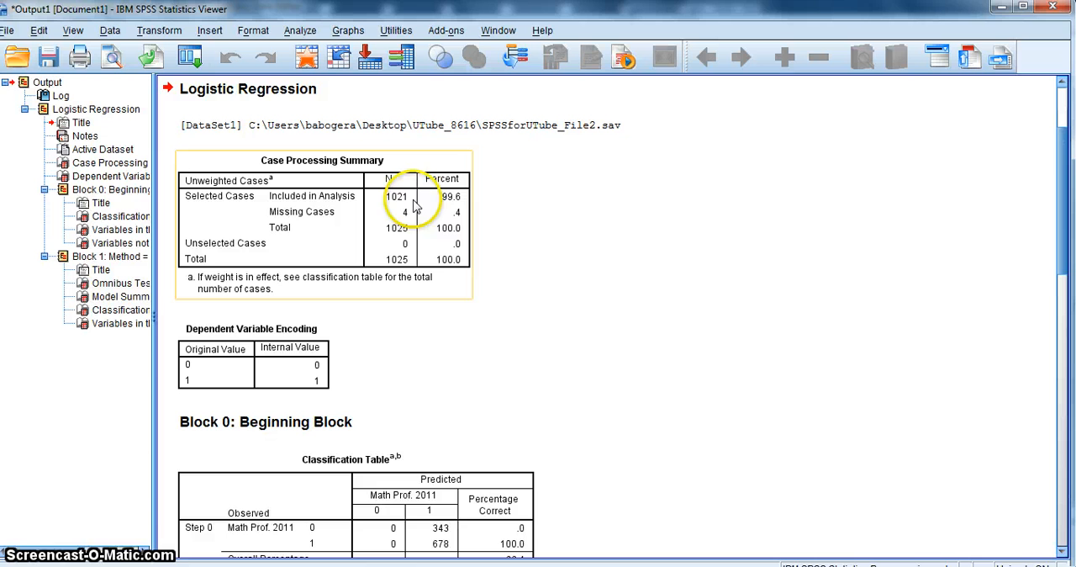
pyautogui.moveTo(418, 209)
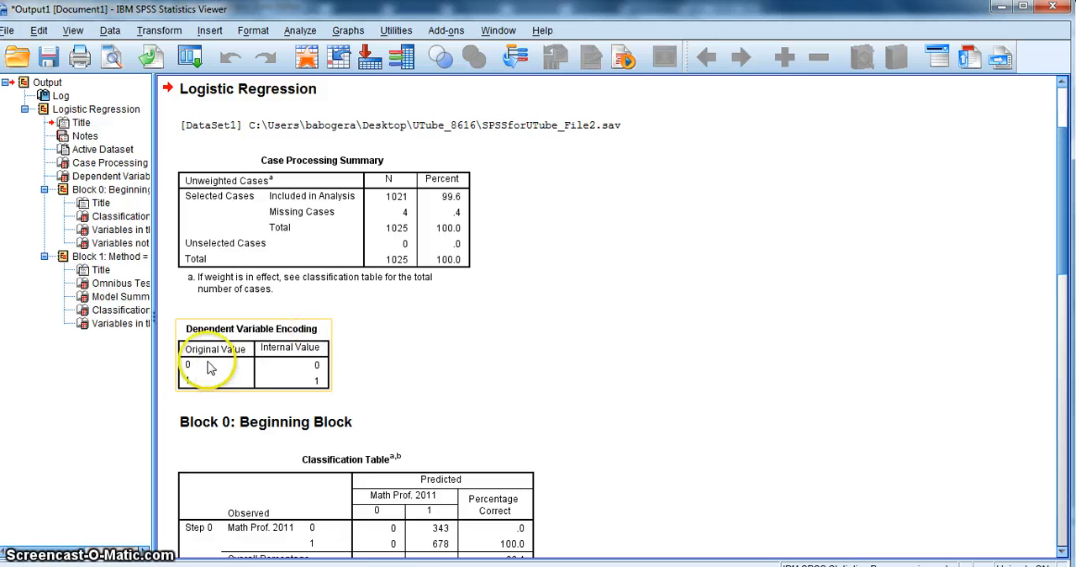
pyautogui.moveTo(1024, 242)
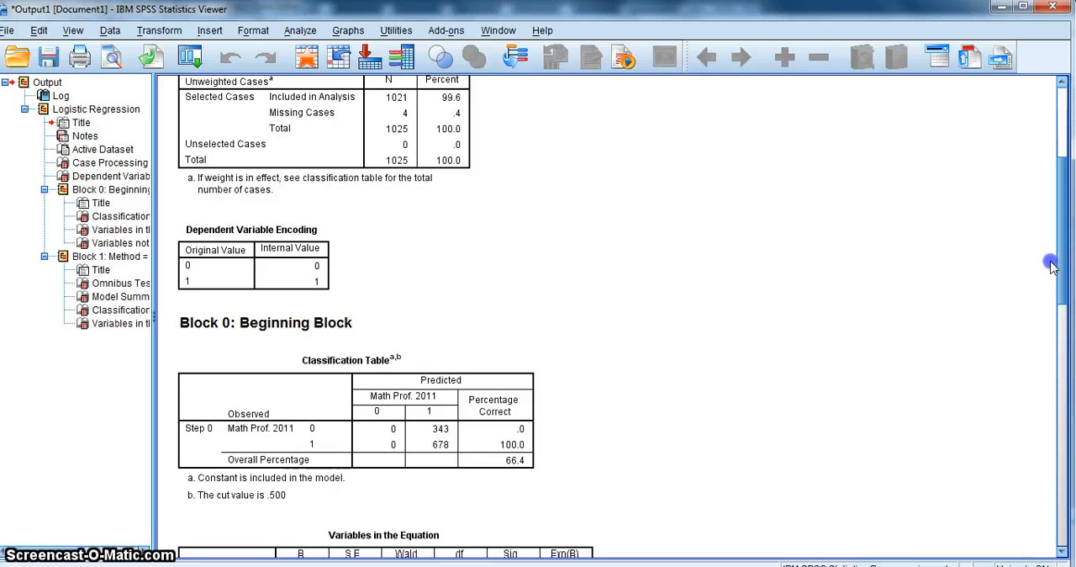
pyautogui.scroll(-3)
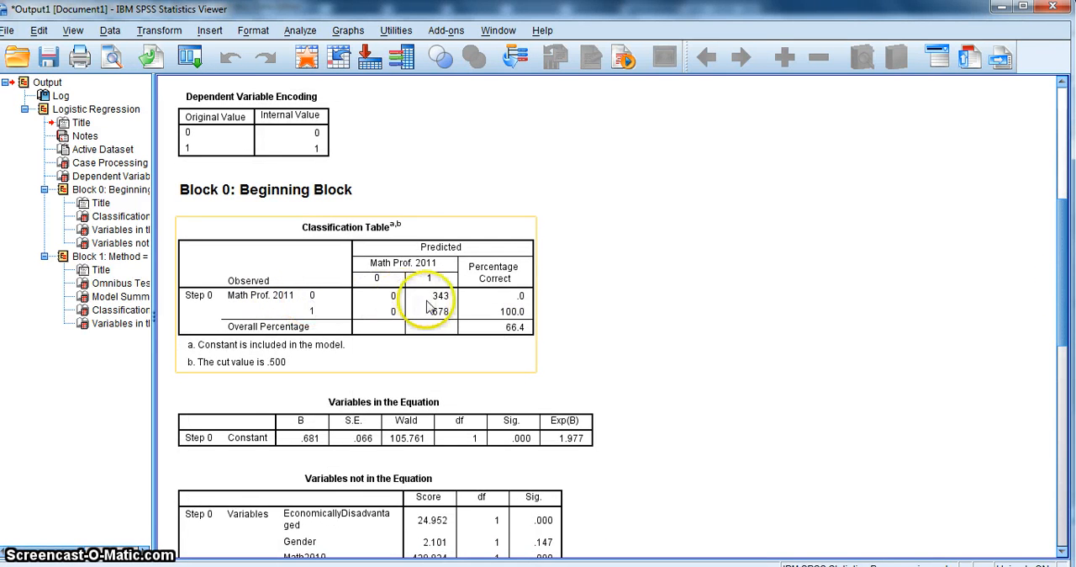
pyautogui.moveTo(329, 318)
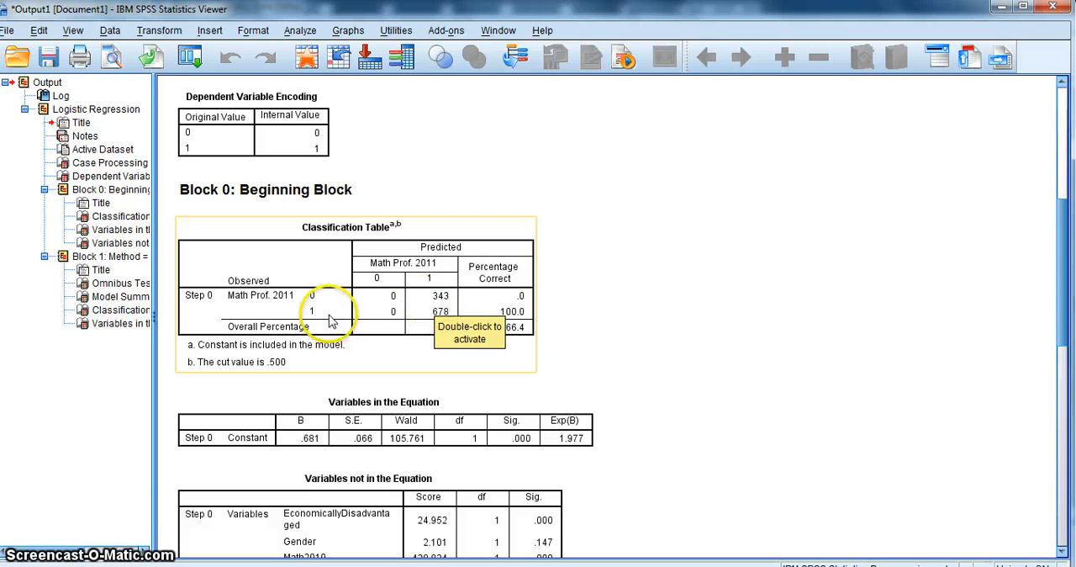
pyautogui.moveTo(442, 321)
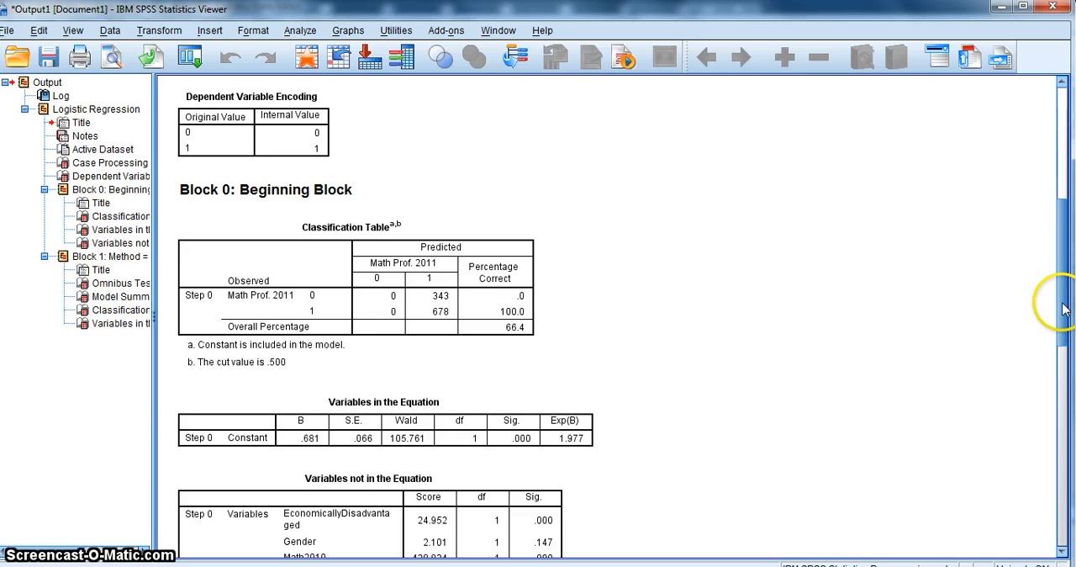
pyautogui.scroll(-3)
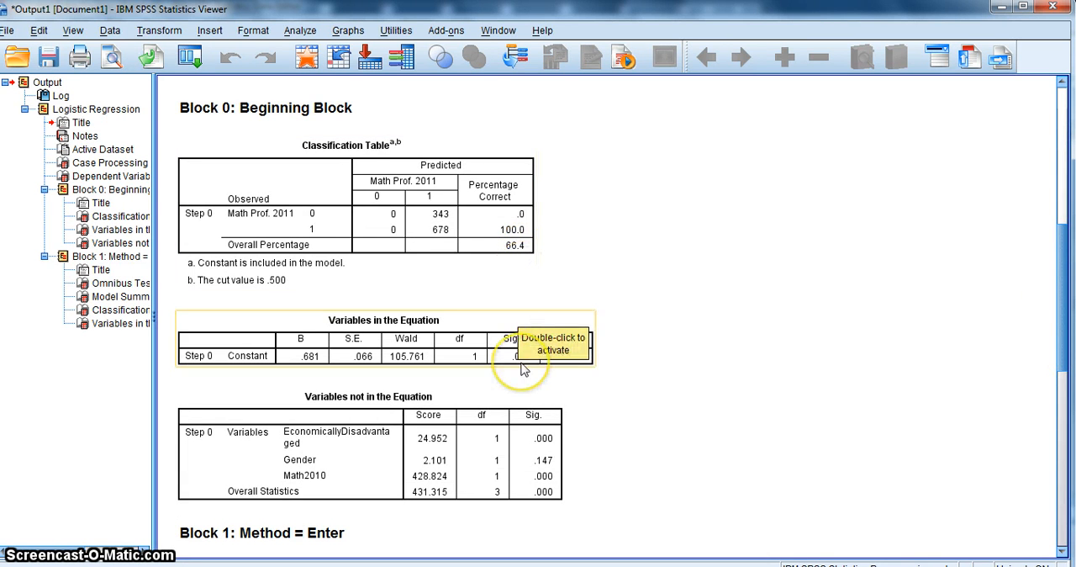
pyautogui.doubleClick(521, 354)
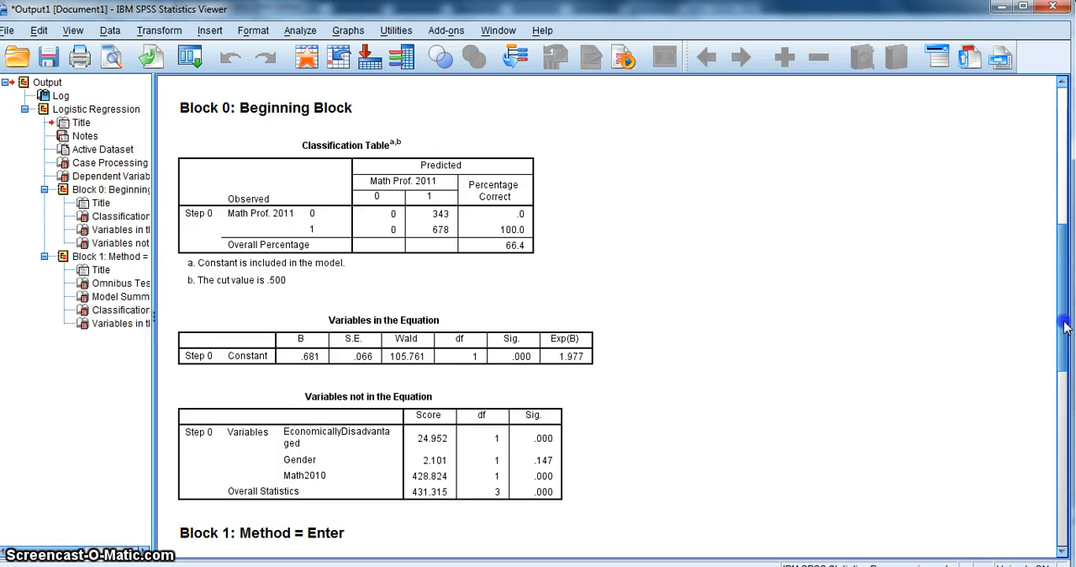
pyautogui.scroll(-3)
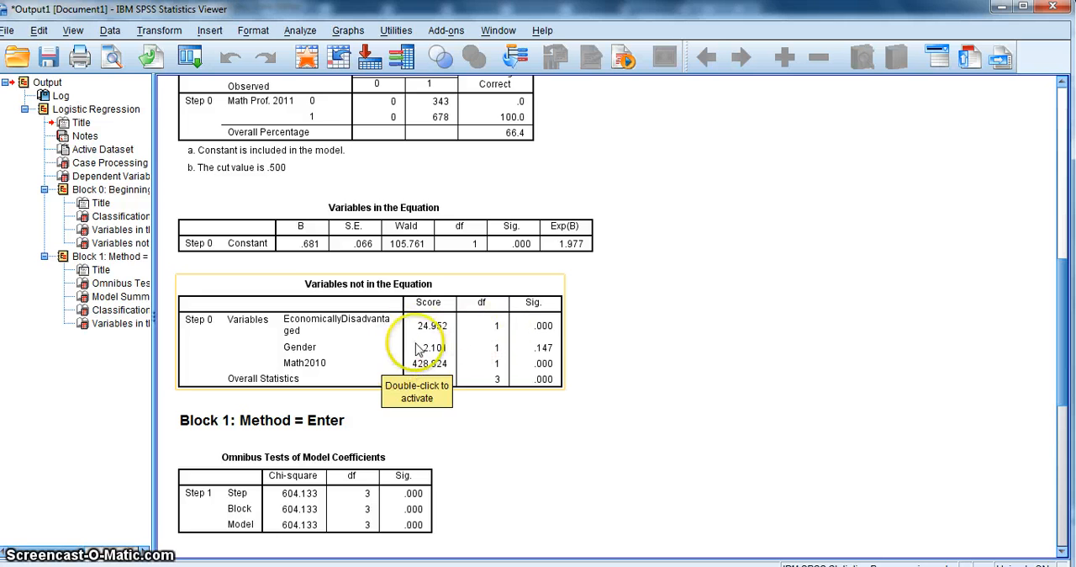
pyautogui.moveTo(500, 352)
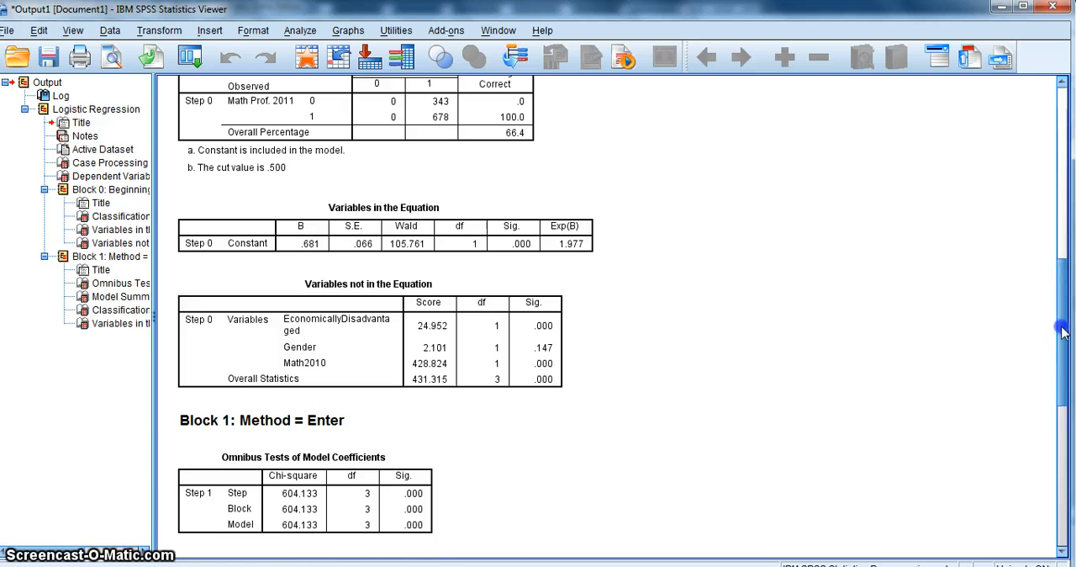
# Scroll to Block 1's Omnibus Tests of Model Coefficients and Model Summary tables
pyautogui.scroll(-3)
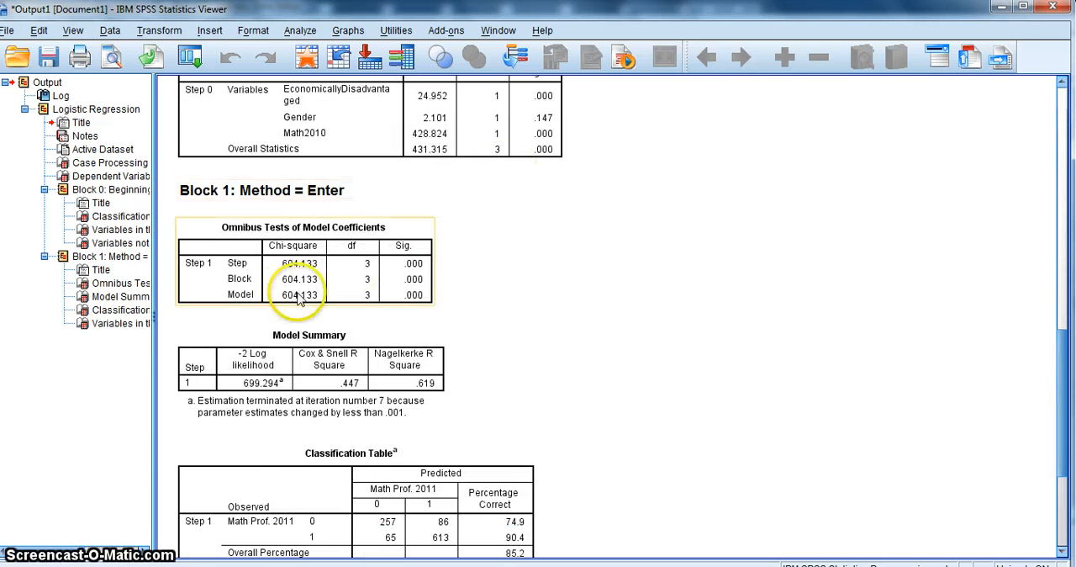
pyautogui.moveTo(415, 303)
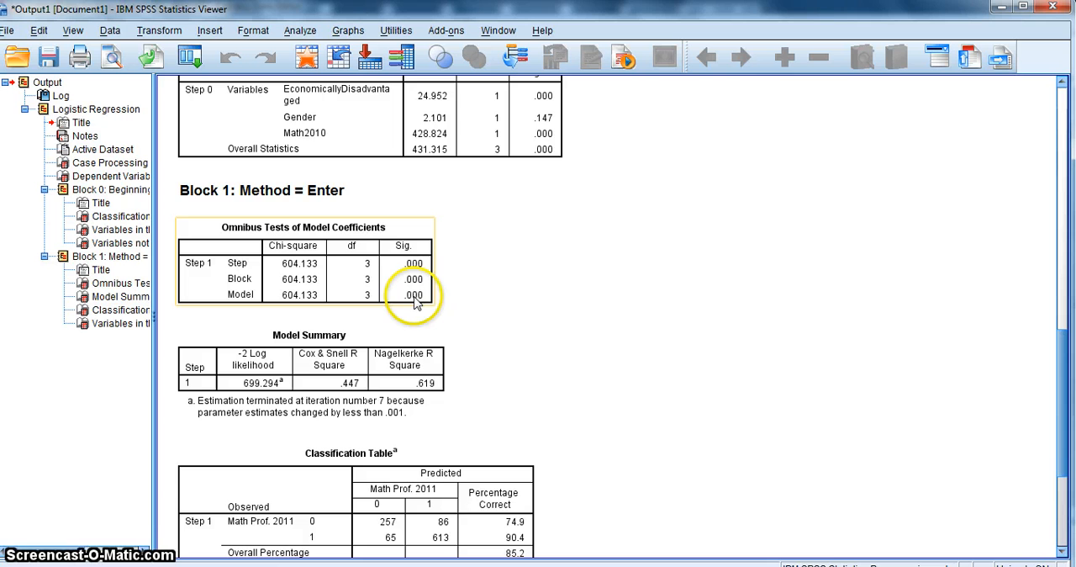
pyautogui.moveTo(278, 301)
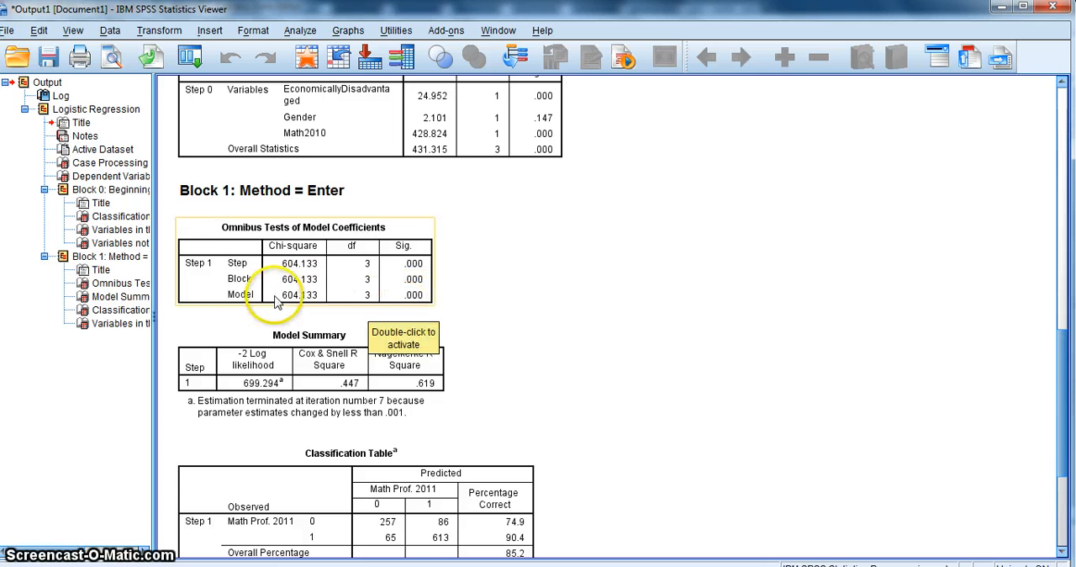
pyautogui.moveTo(247, 308)
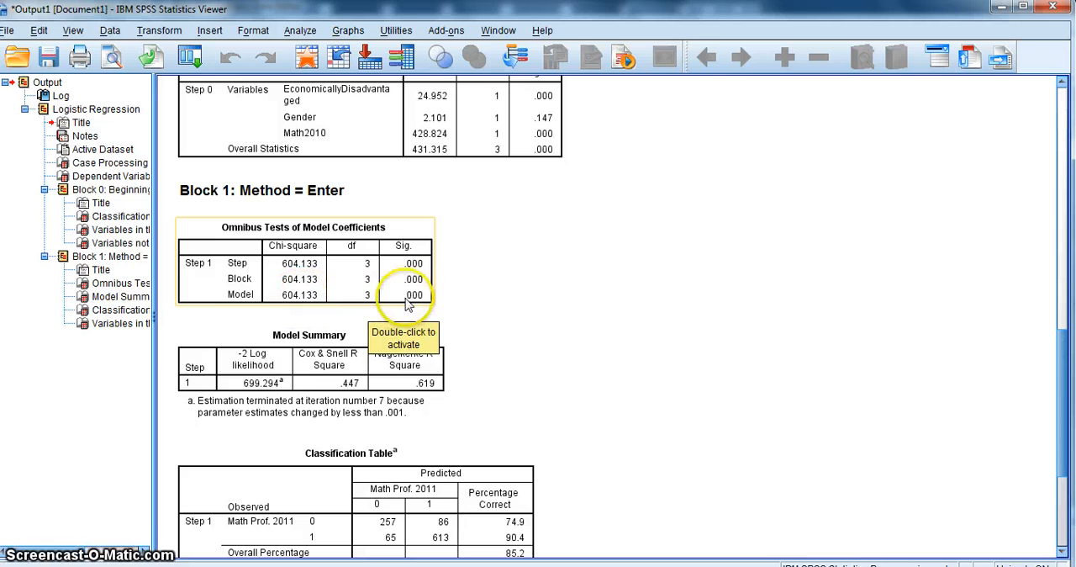
pyautogui.moveTo(1051, 382)
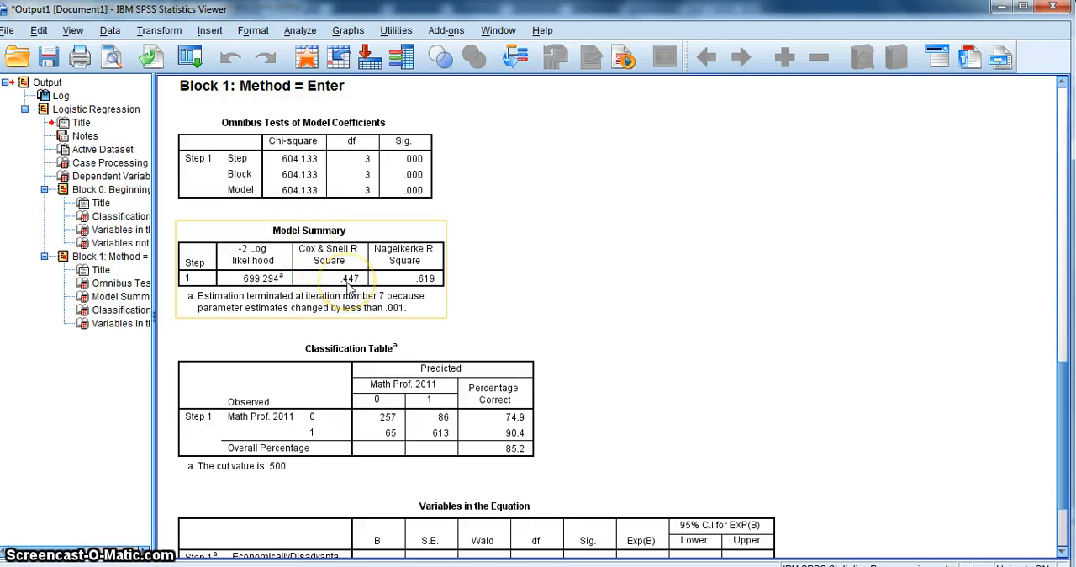
pyautogui.moveTo(351, 289)
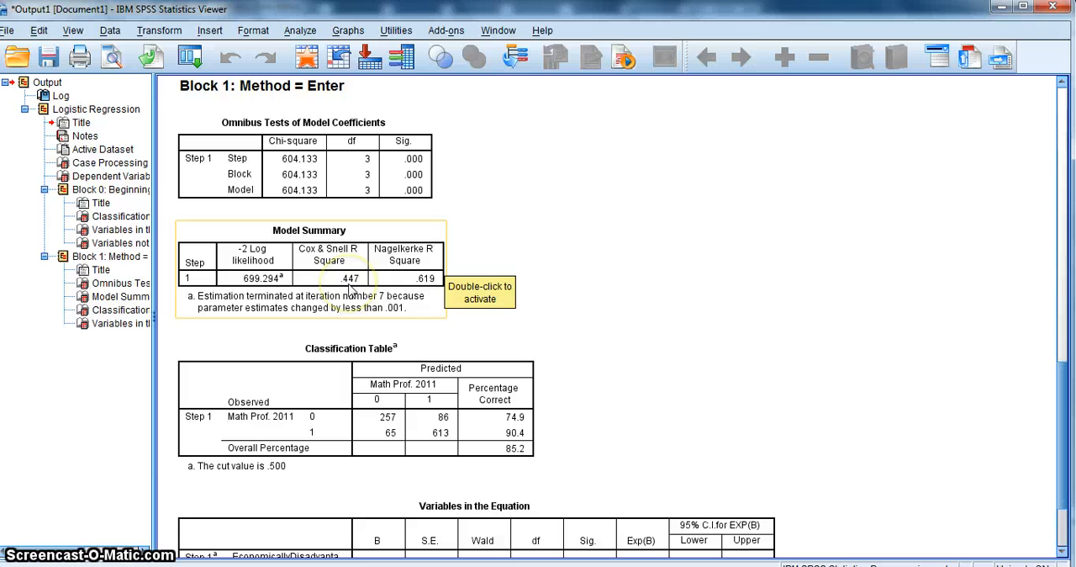
pyautogui.moveTo(403, 294)
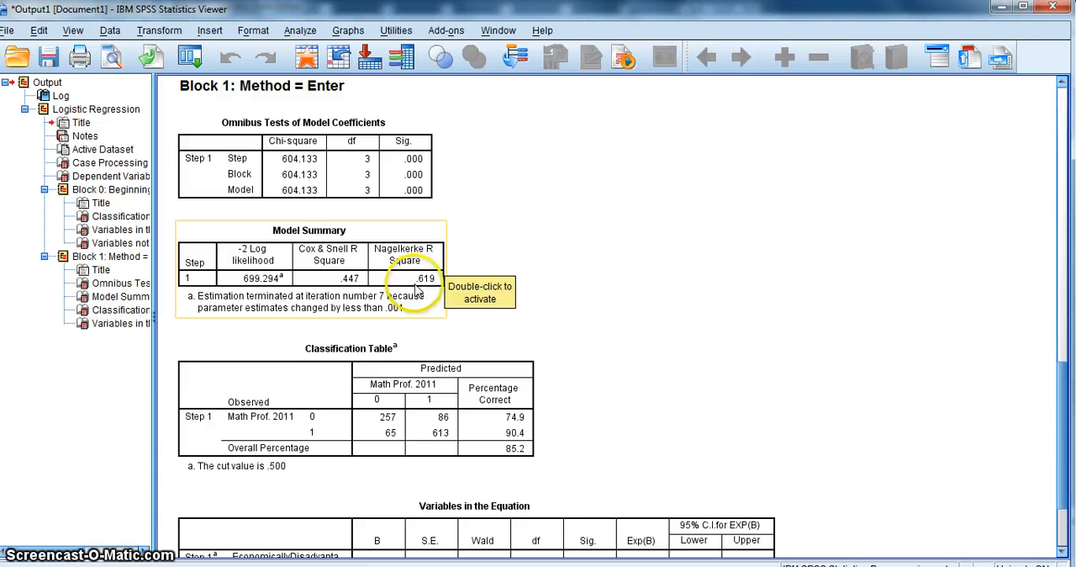
pyautogui.moveTo(531, 282)
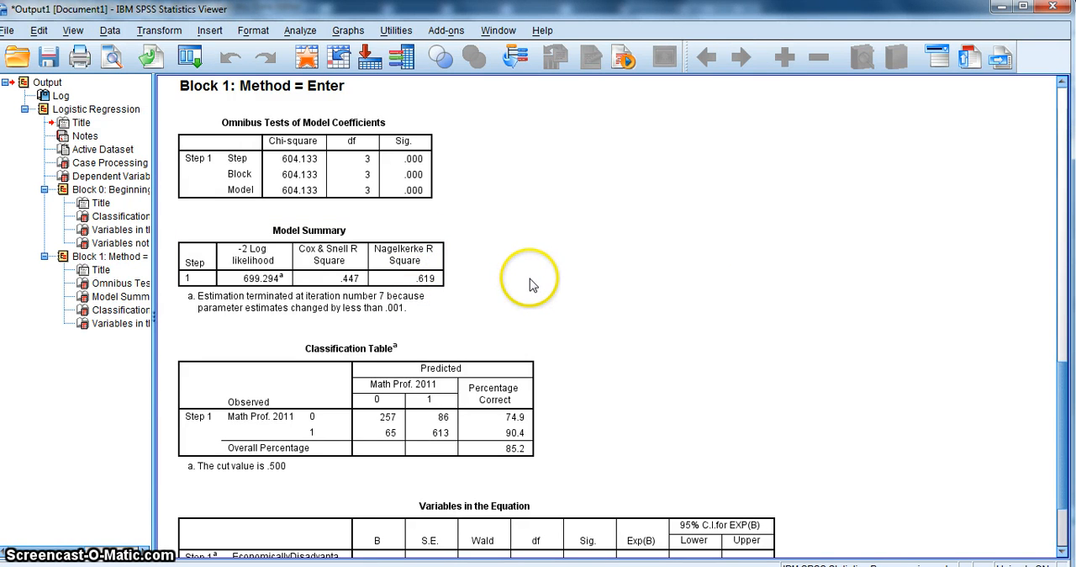
# Scroll from Block 0 down to Block 1's Classification Table and Variables in the Equation
pyautogui.scroll(3)
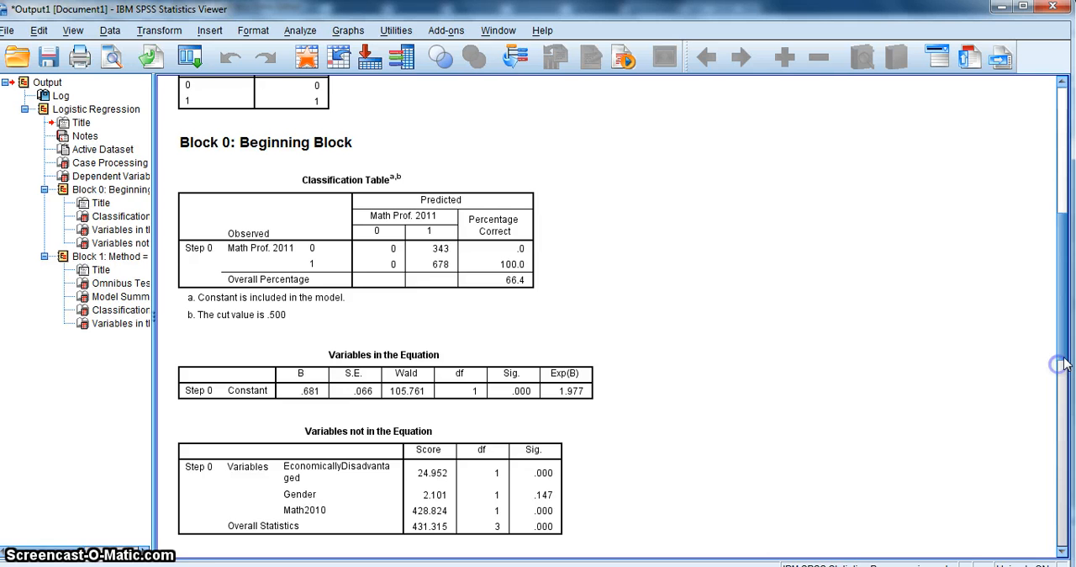
pyautogui.scroll(-3)
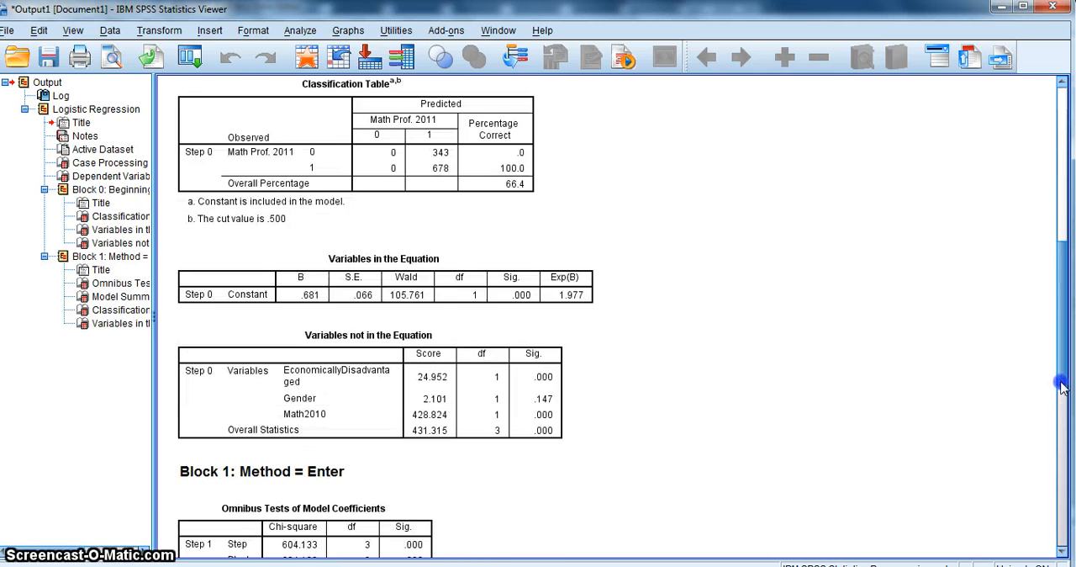
pyautogui.scroll(-3)
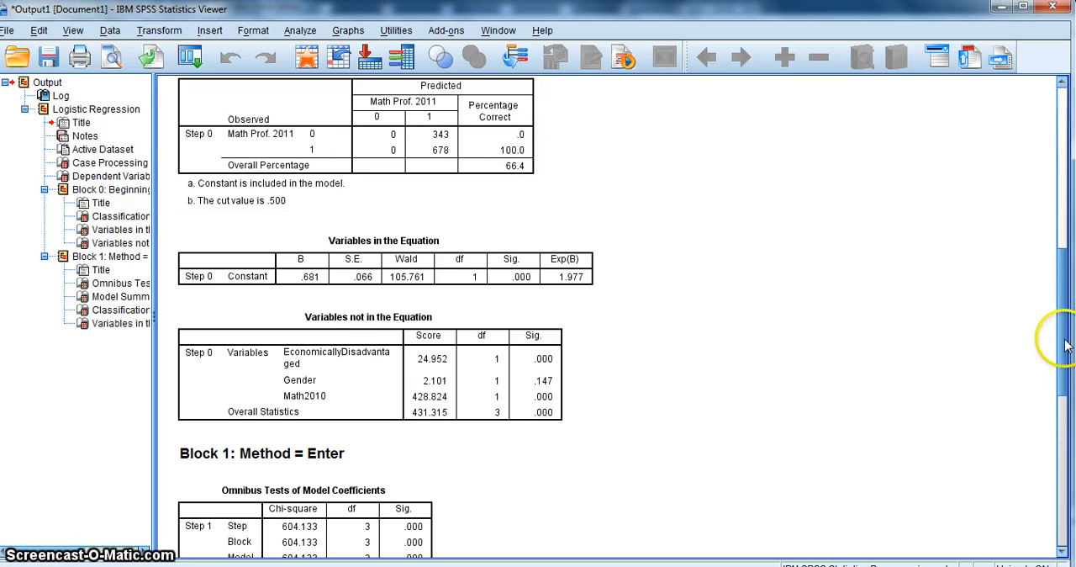
pyautogui.scroll(-3)
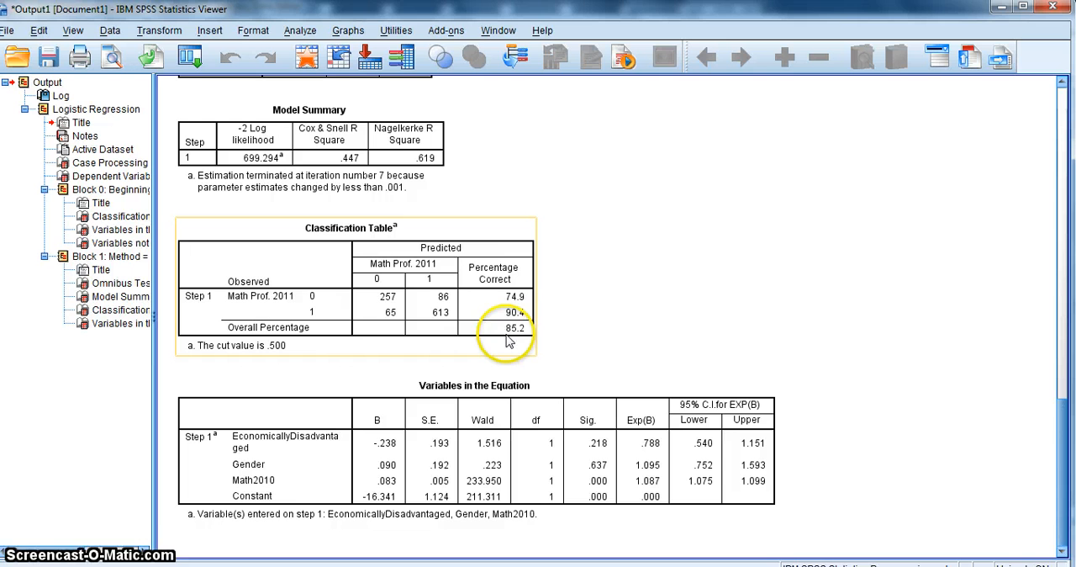
pyautogui.moveTo(528, 339)
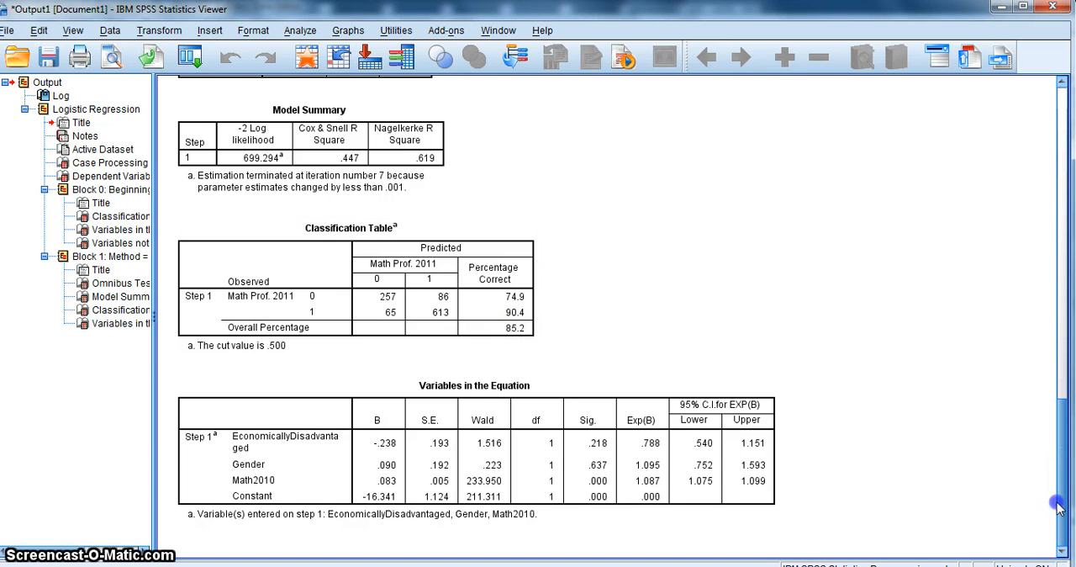
pyautogui.click(269, 410)
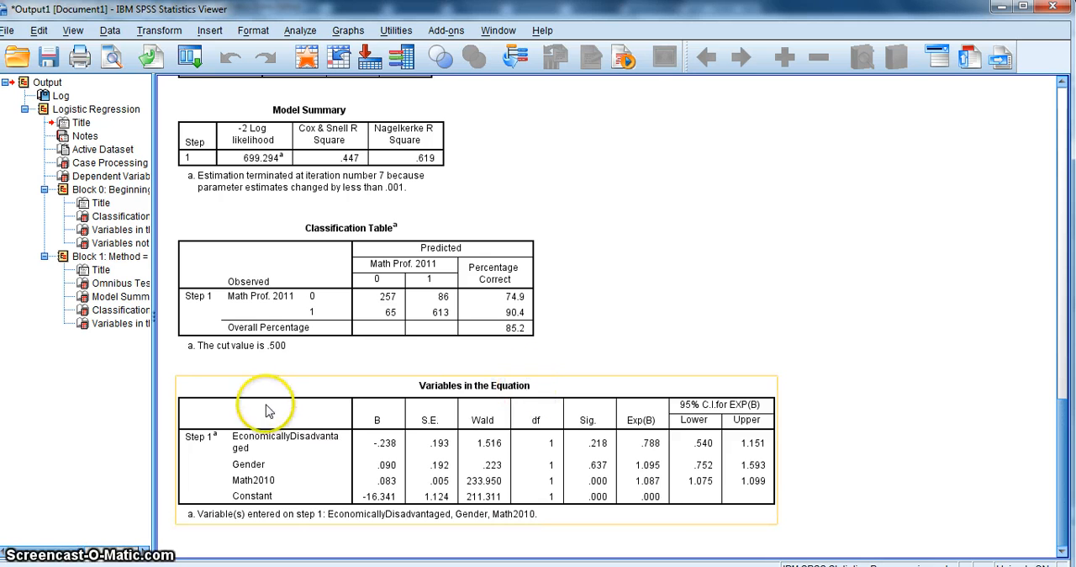
pyautogui.moveTo(428, 439)
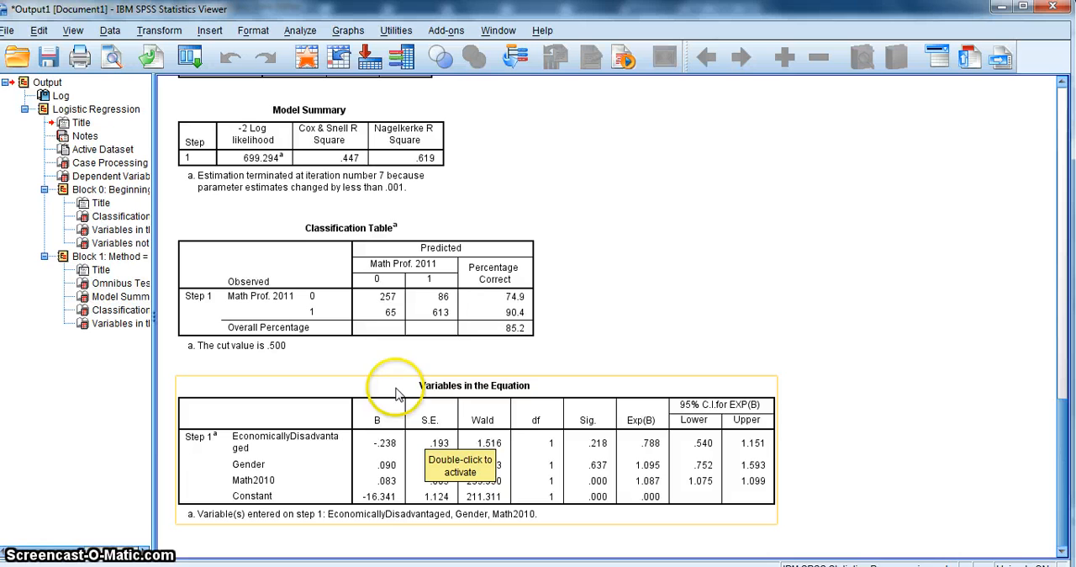
pyautogui.moveTo(534, 422)
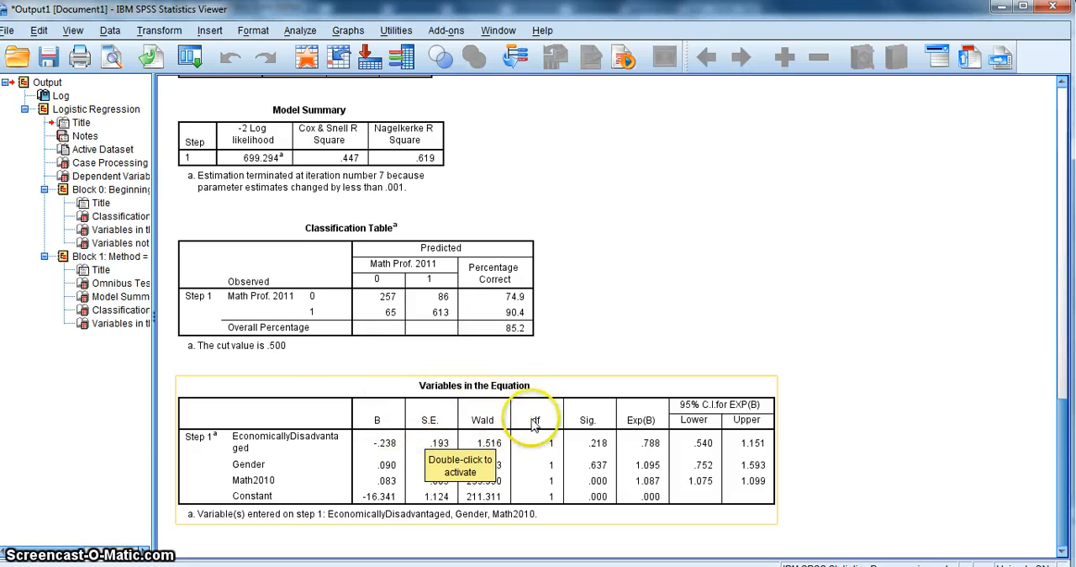
pyautogui.moveTo(428, 439)
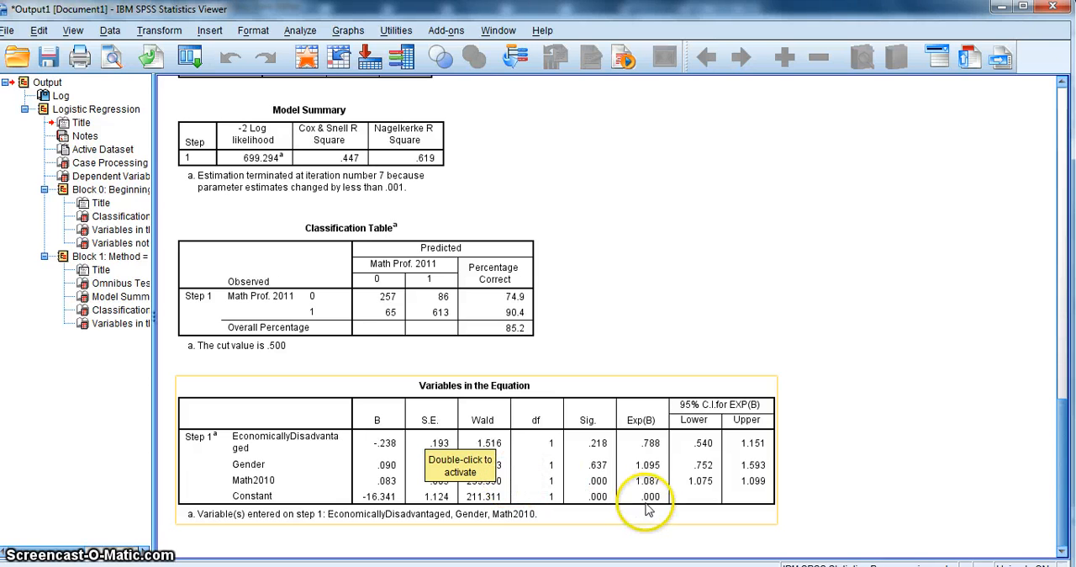
pyautogui.moveTo(609, 507)
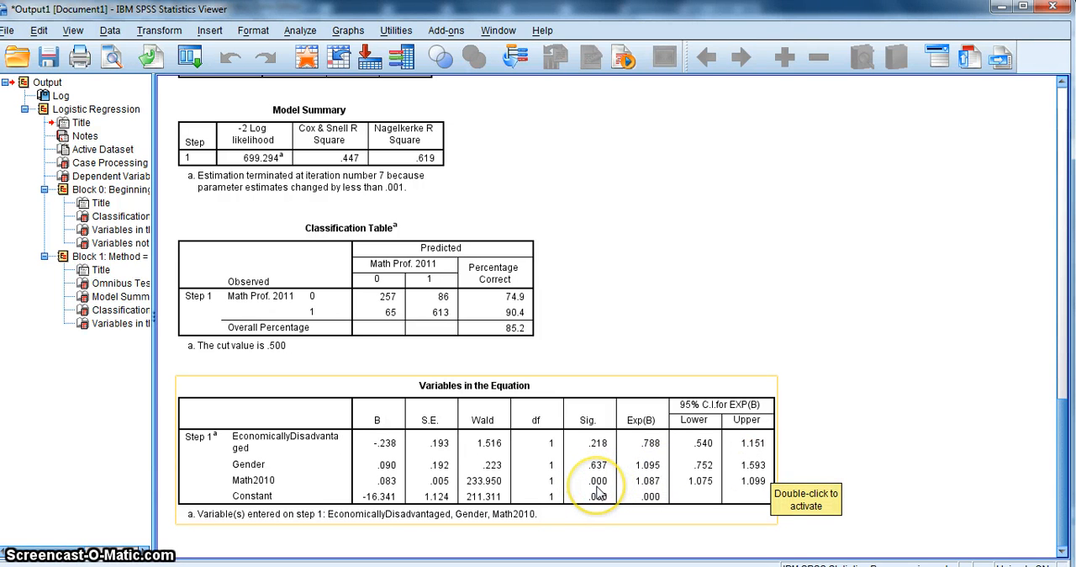
pyautogui.moveTo(633, 490)
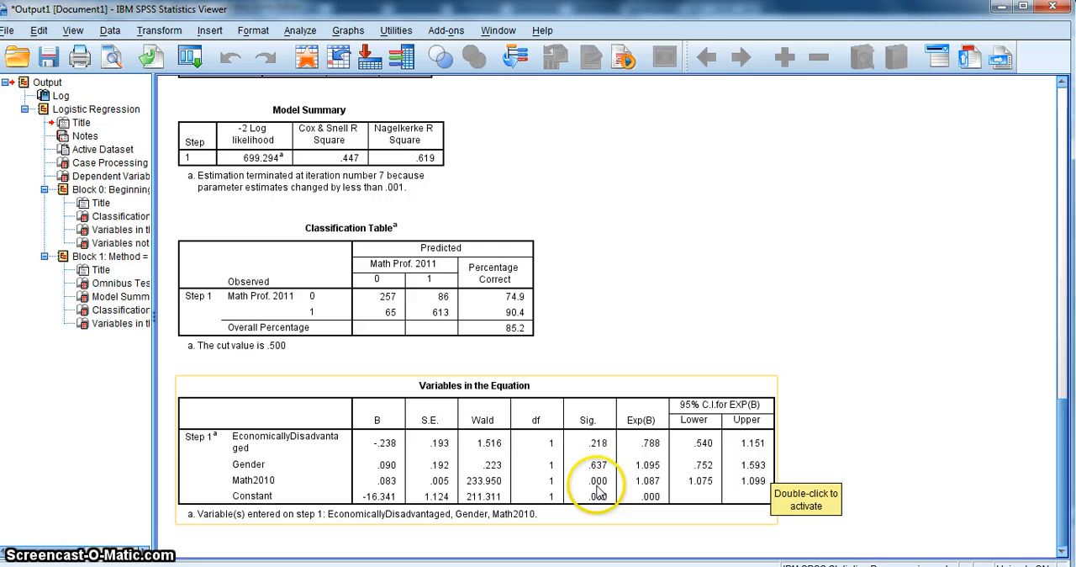
pyautogui.moveTo(644, 489)
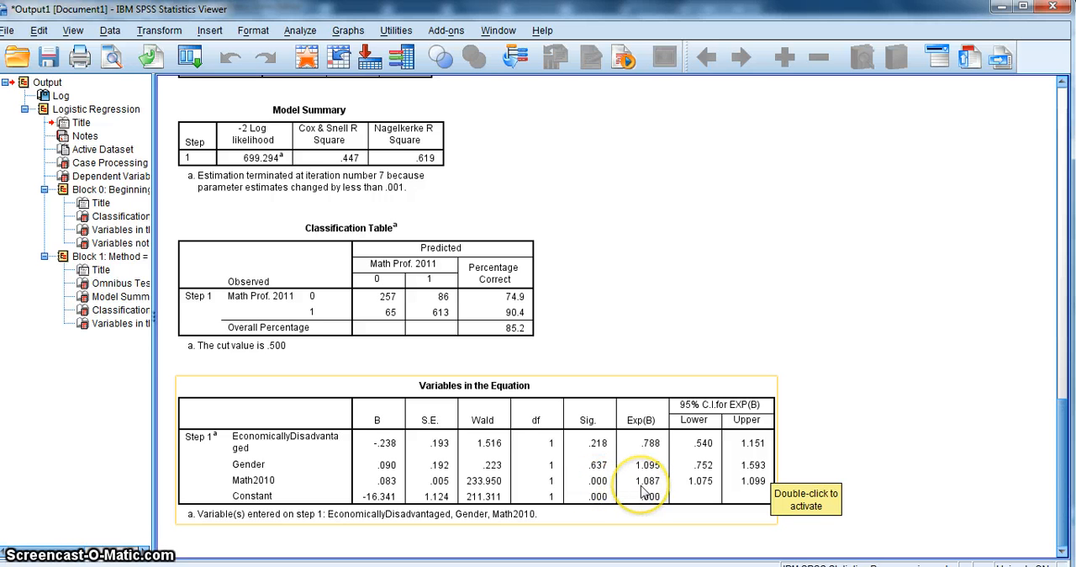
pyautogui.moveTo(790, 488)
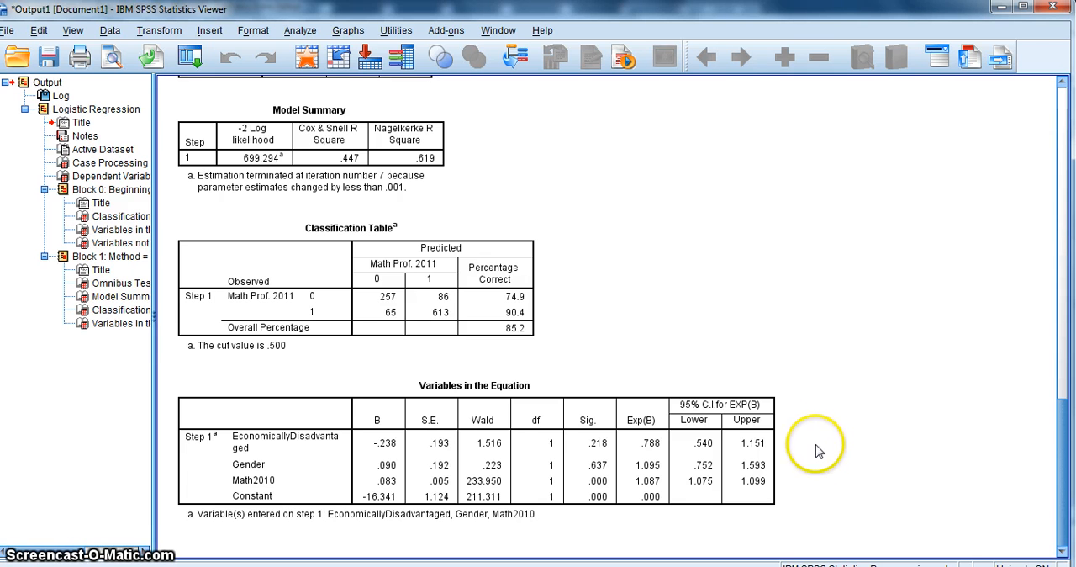
pyautogui.moveTo(837, 445)
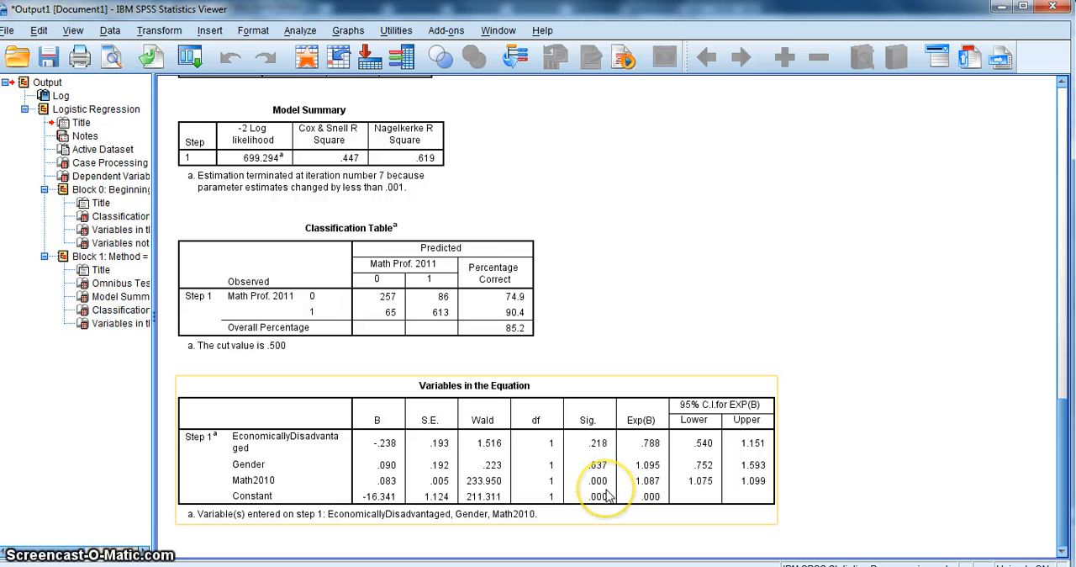
pyautogui.moveTo(606, 496)
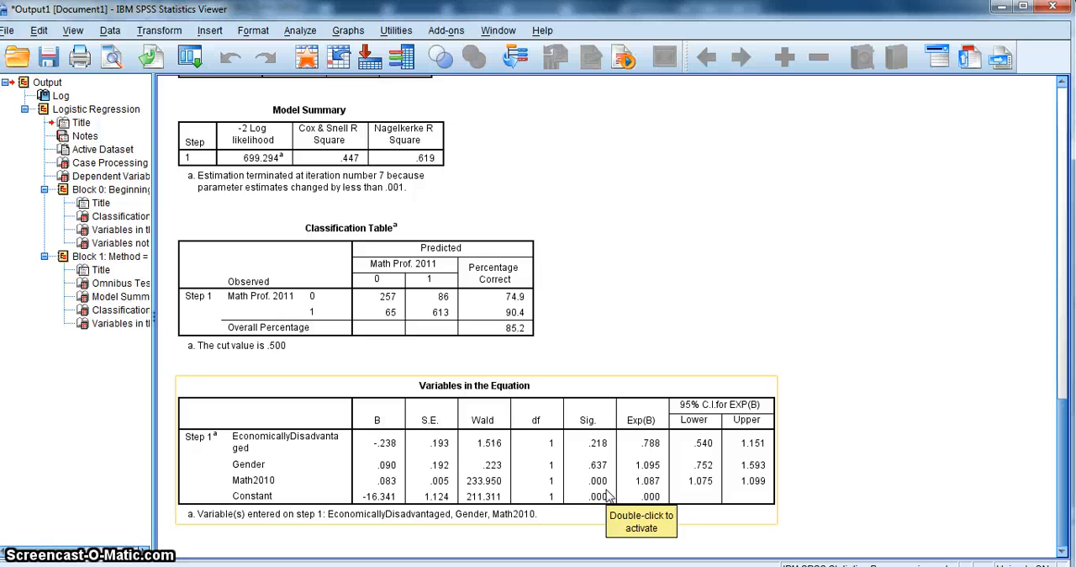
pyautogui.moveTo(562, 515)
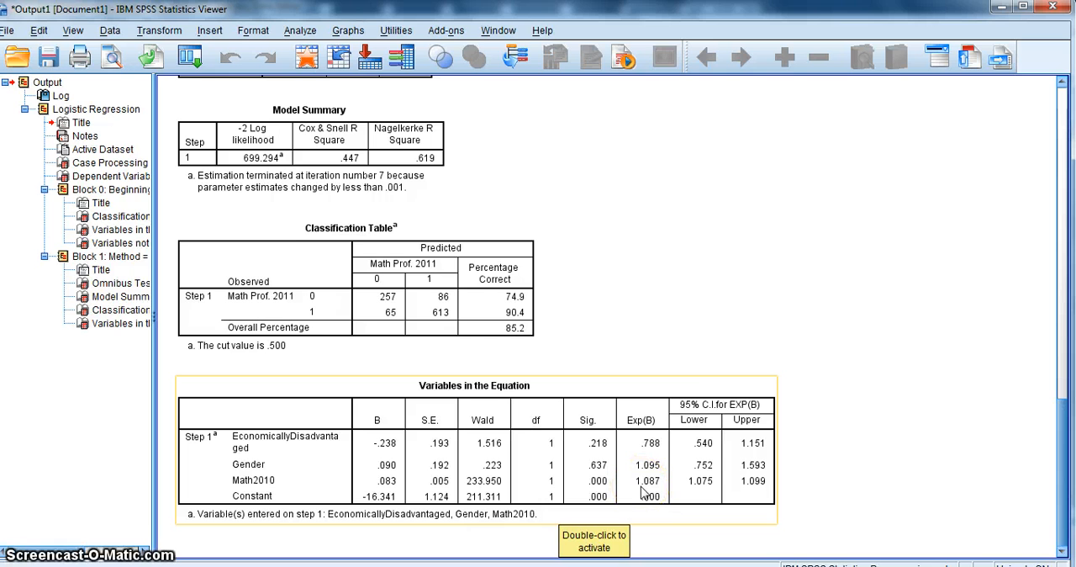
pyautogui.moveTo(824, 309)
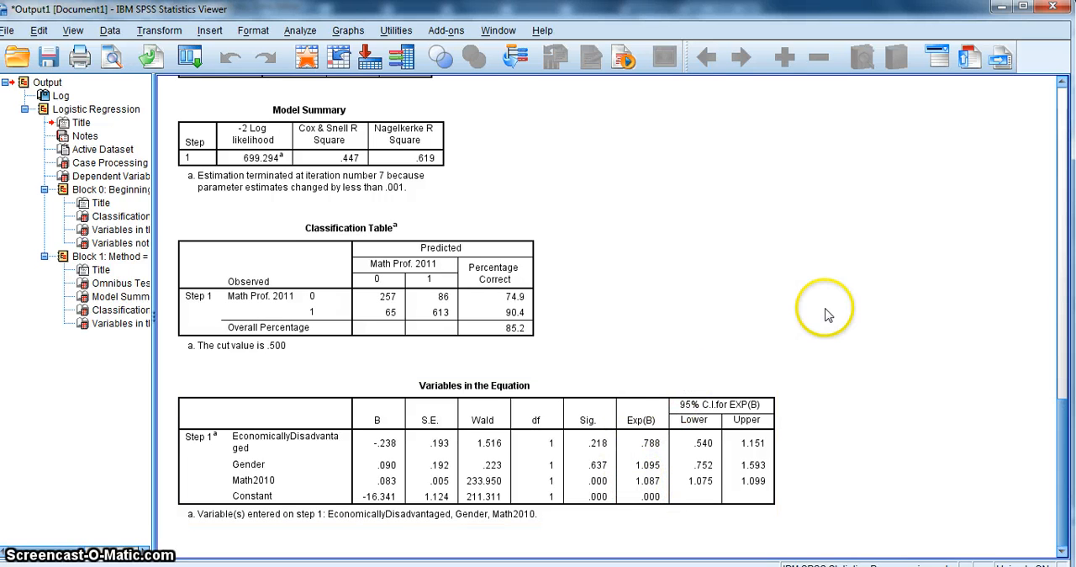